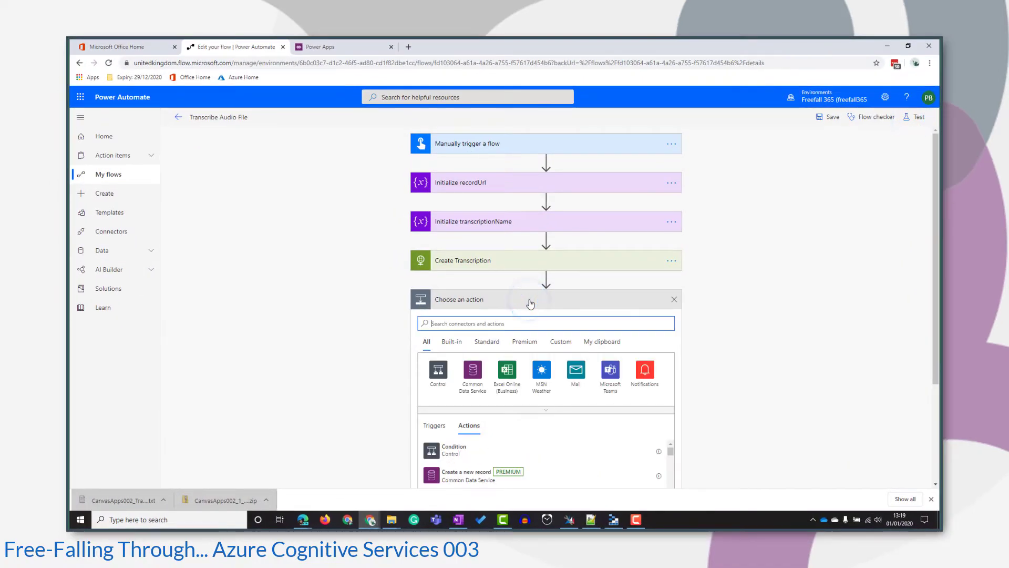
Add a Parse JSON step with Content set to the Create Transcription Body.
text(pars)
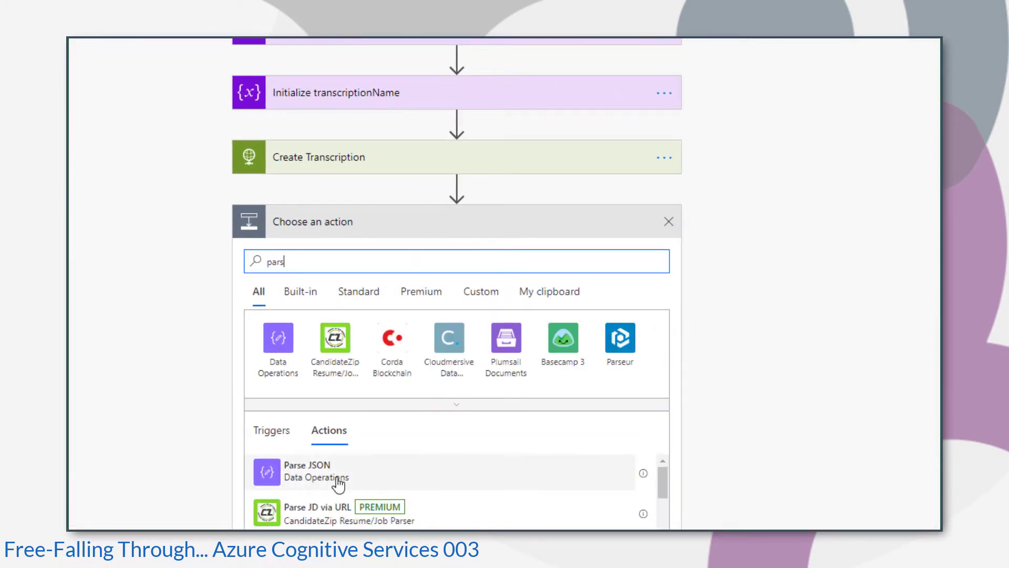
click(307, 470)
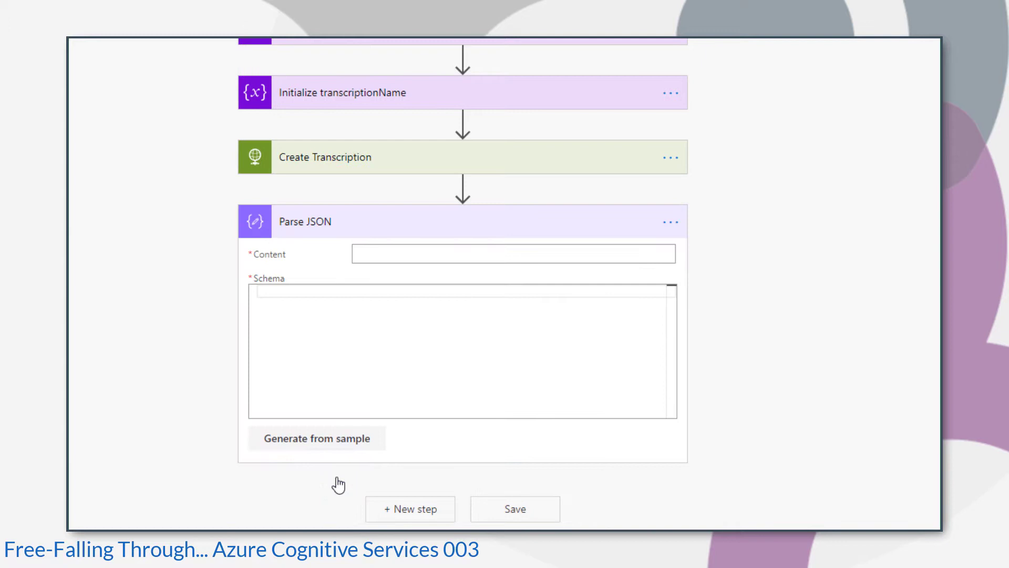
mouse_move(339, 482)
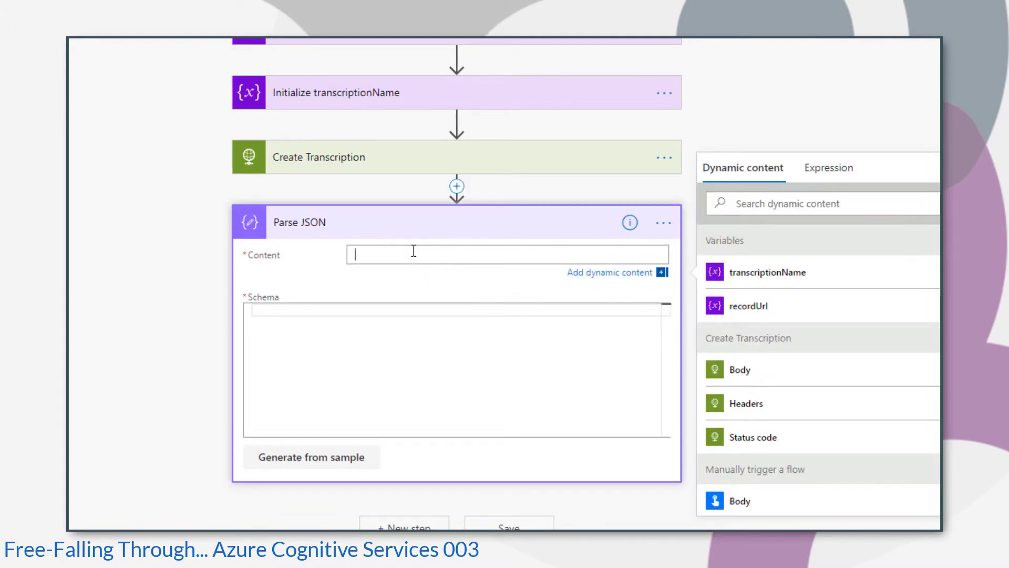
click(738, 372)
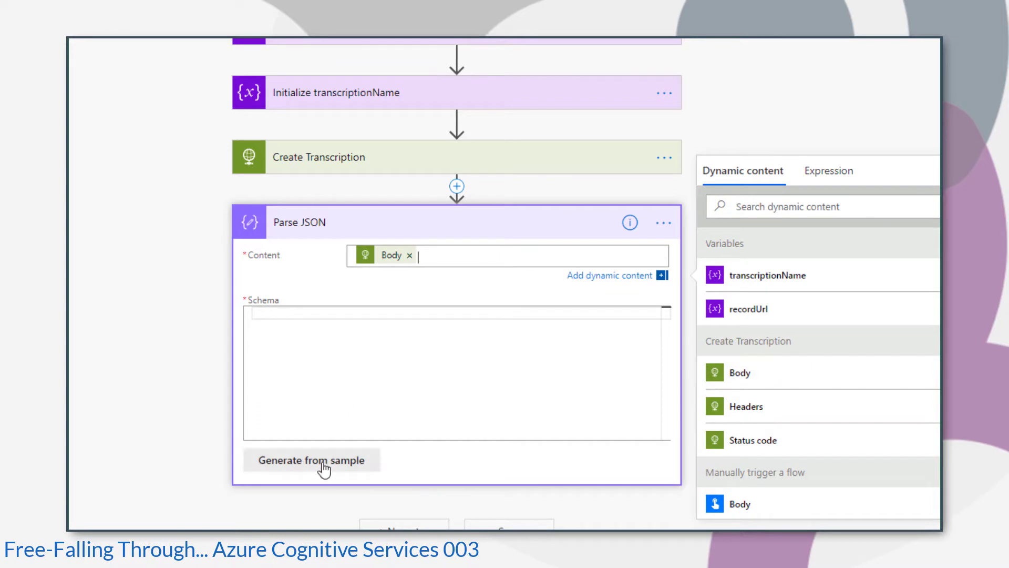
Generate its schema from the sample FFTCA001_Transcription payload and confirm it.
click(311, 459)
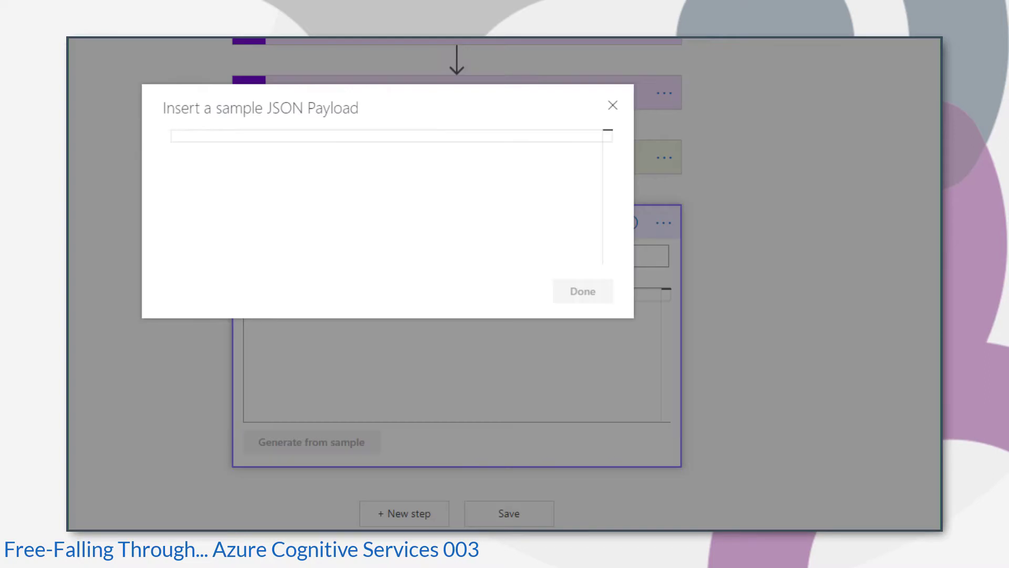
text({"name": "FFTCA001_Transcription", ...})
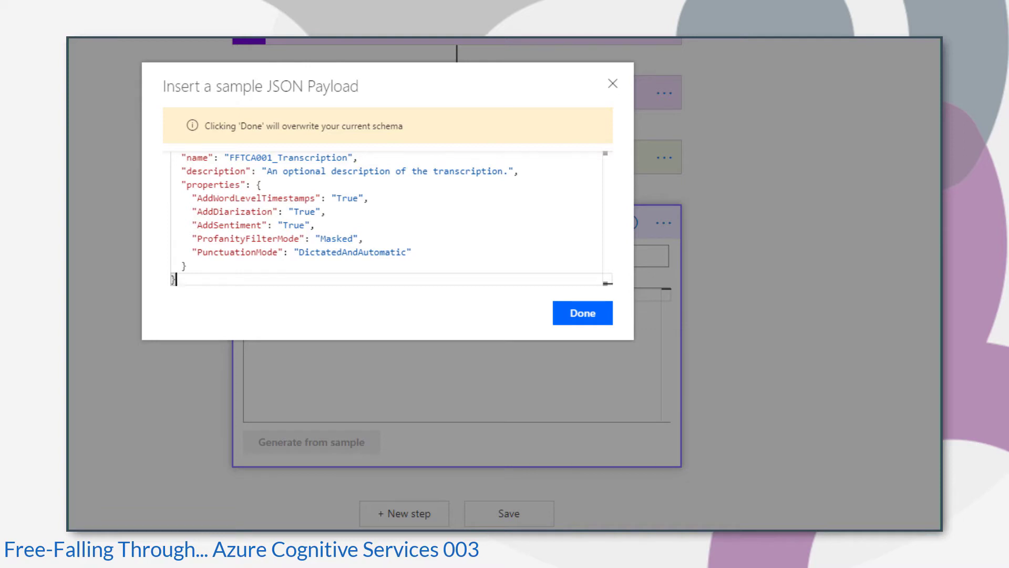
click(581, 313)
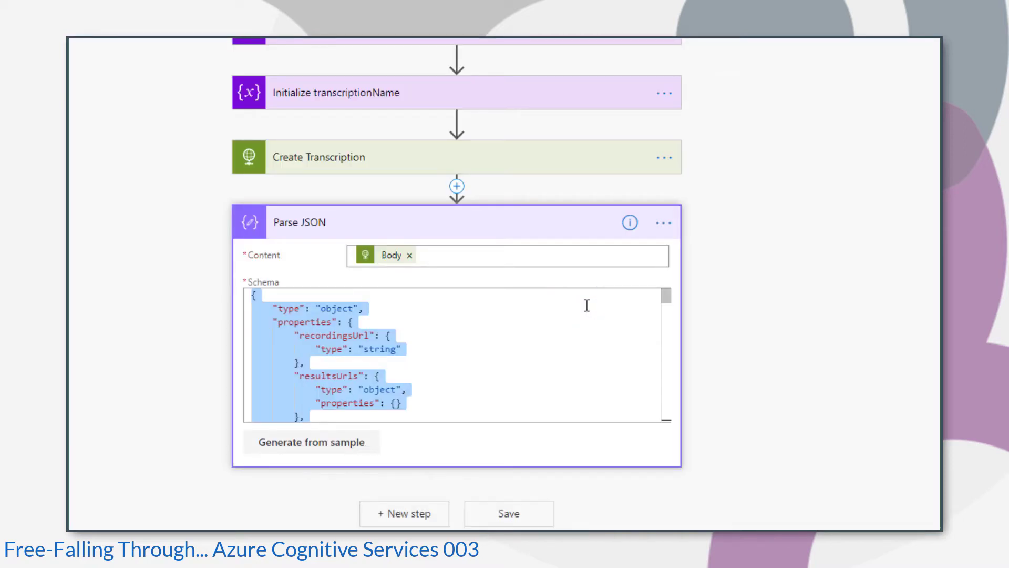
click(664, 222)
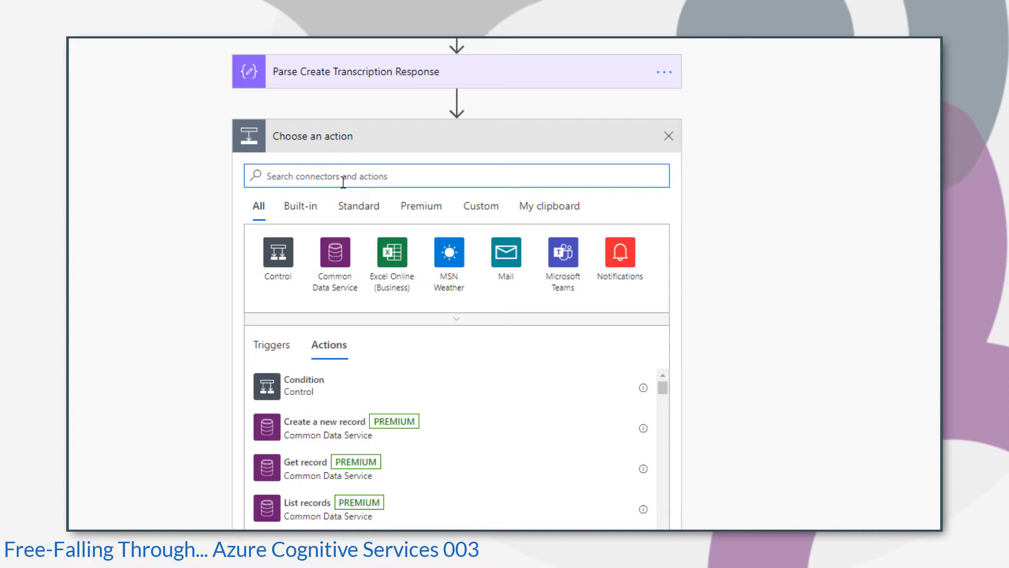
Add an Initialize variable step named transcriptionId after the parse step.
text(variab)
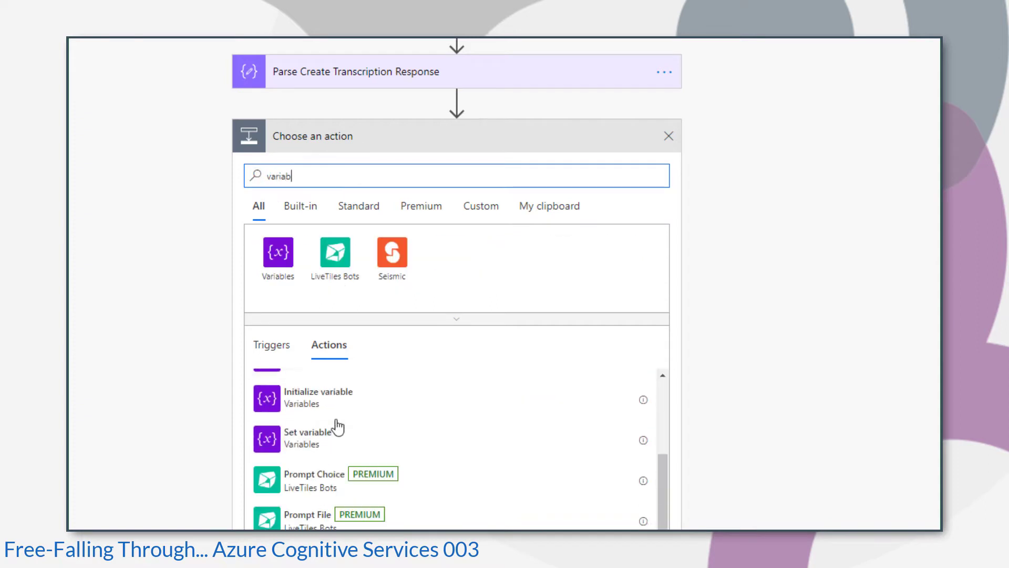
click(317, 397)
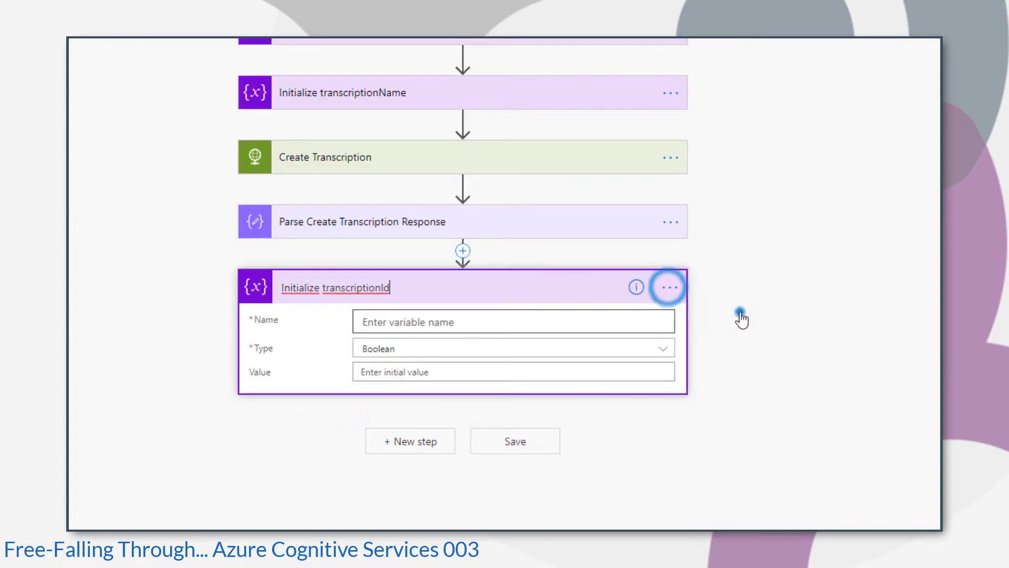
text(transcriptionId)
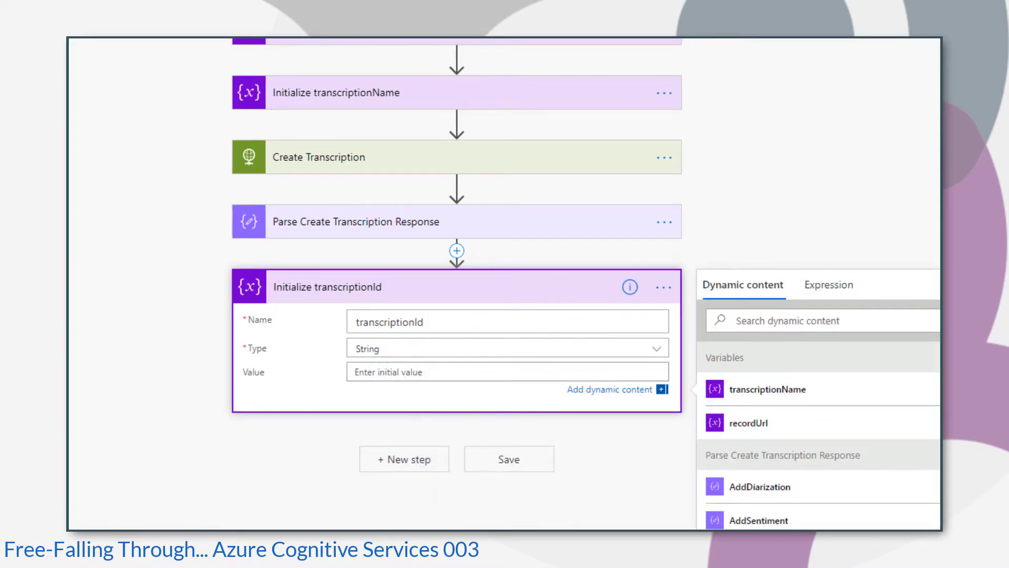
scroll(down, 3)
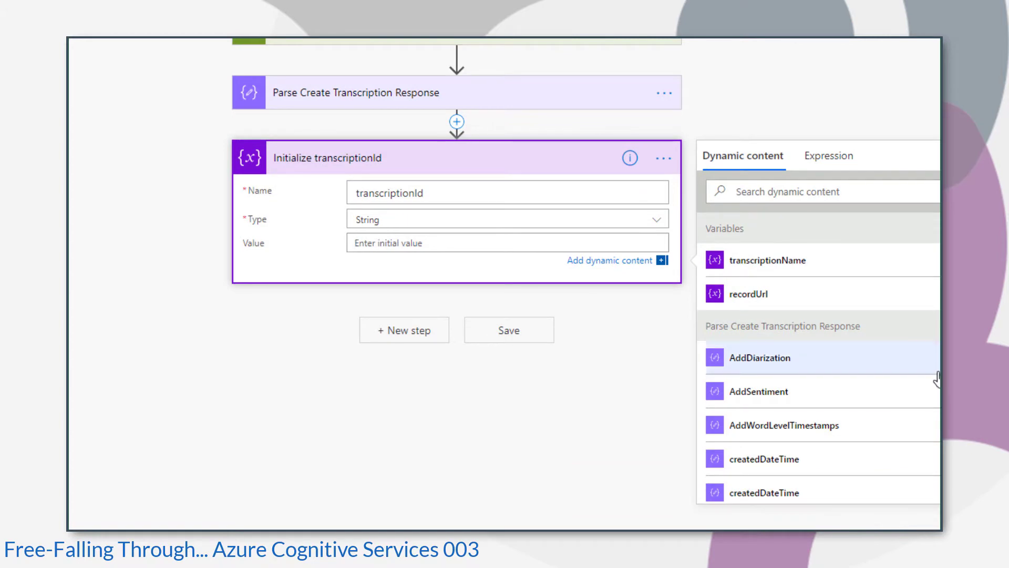
scroll(down, 3)
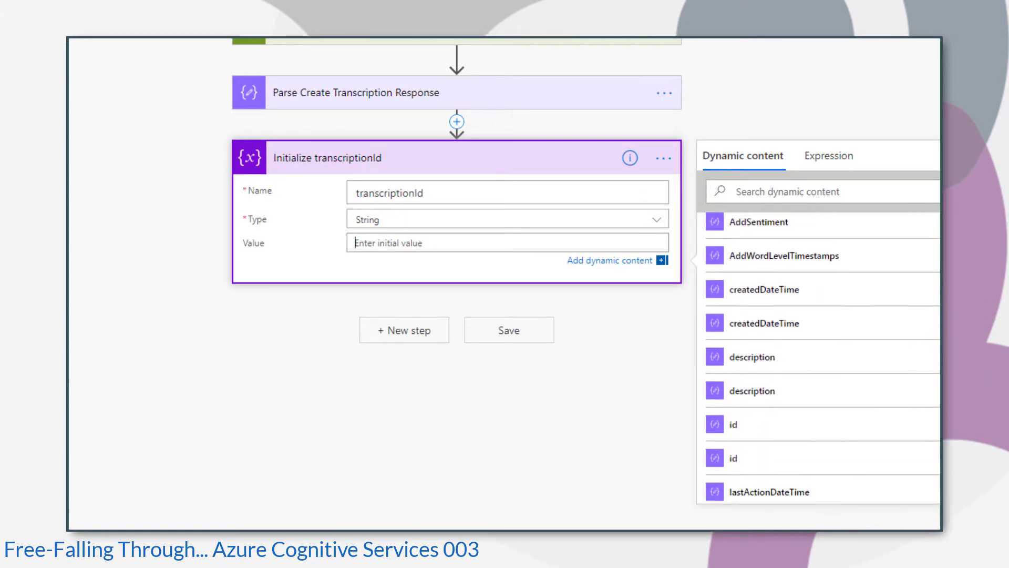
scroll(down, 3)
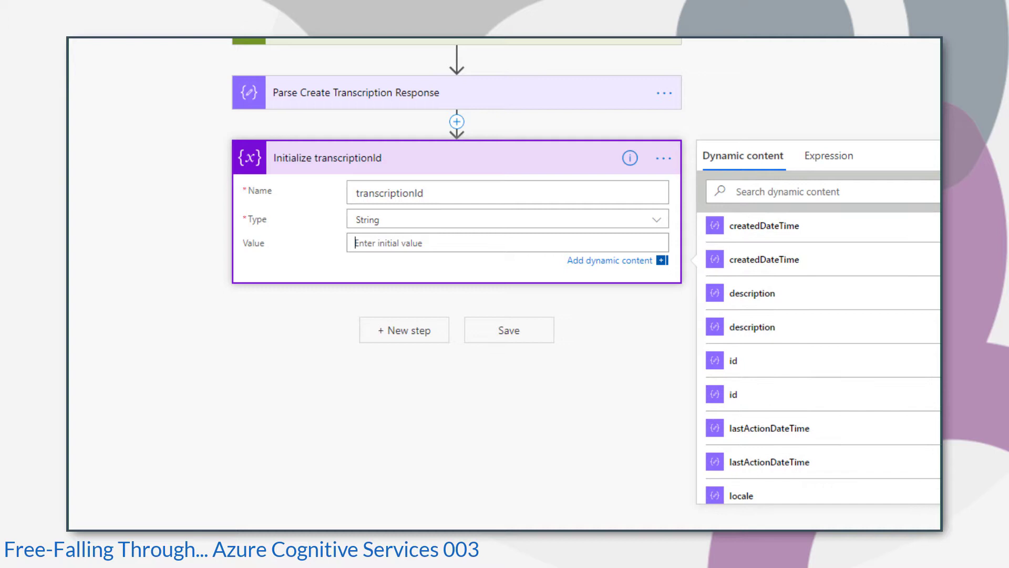
mouse_move(807, 428)
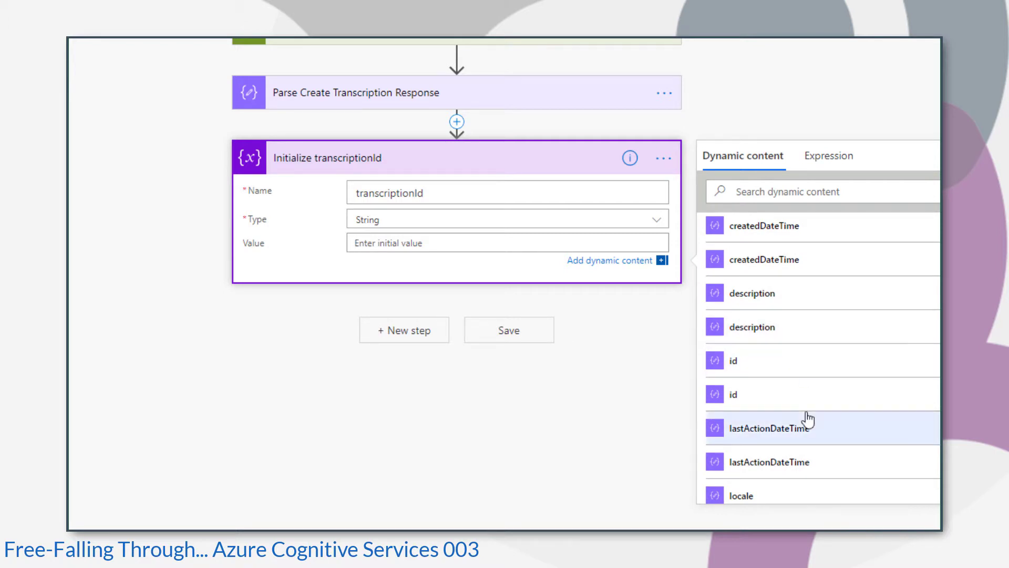
mouse_move(806, 373)
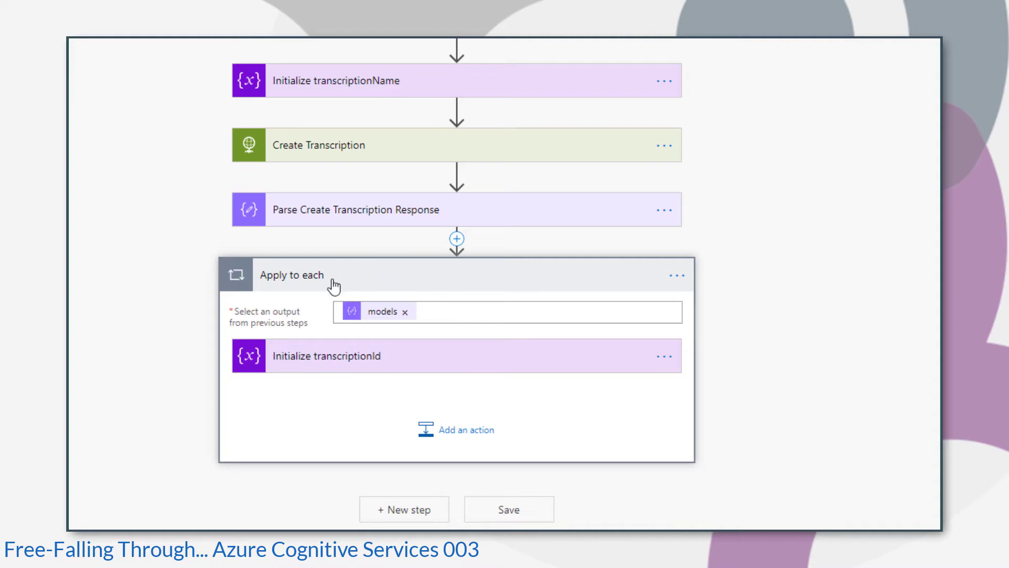
mouse_move(440, 293)
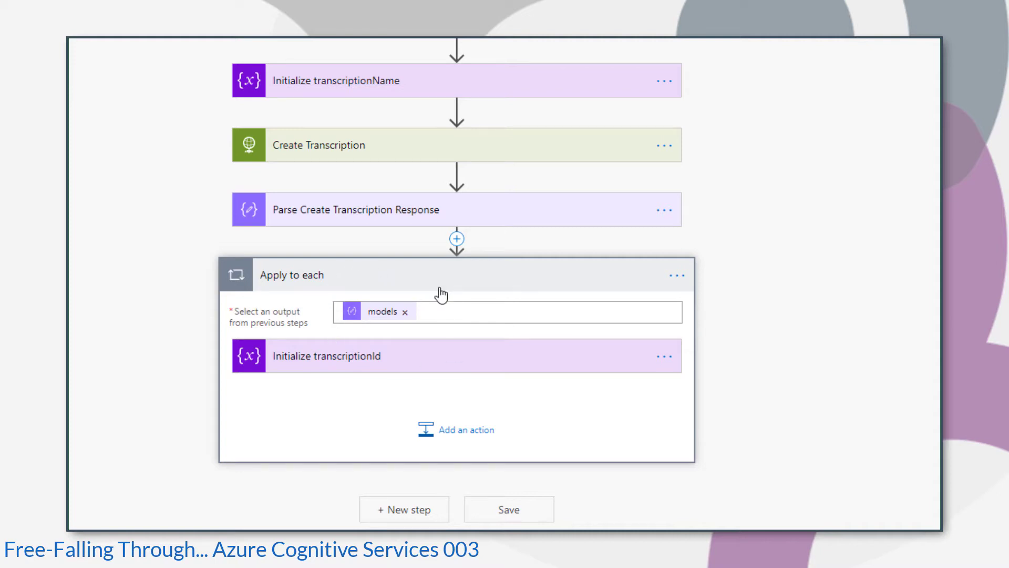
Delete the Apply to each loop so transcriptionId directly follows the parse step.
click(677, 276)
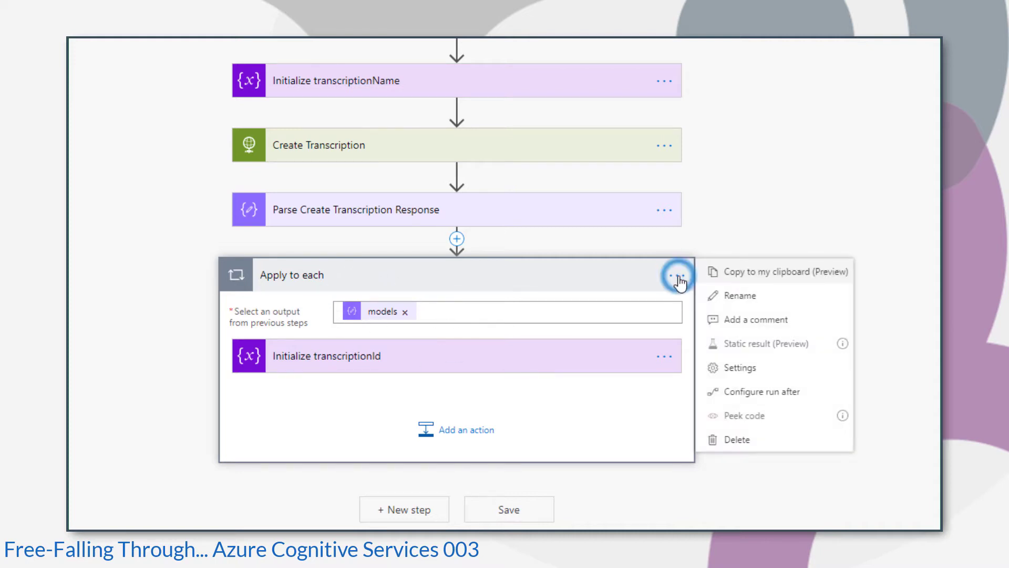
click(736, 439)
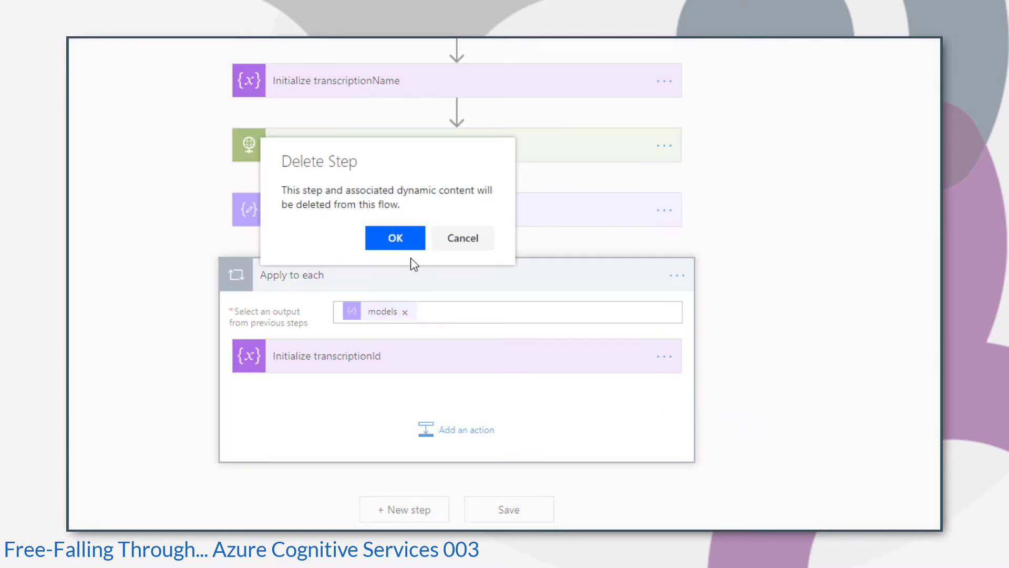
click(394, 237)
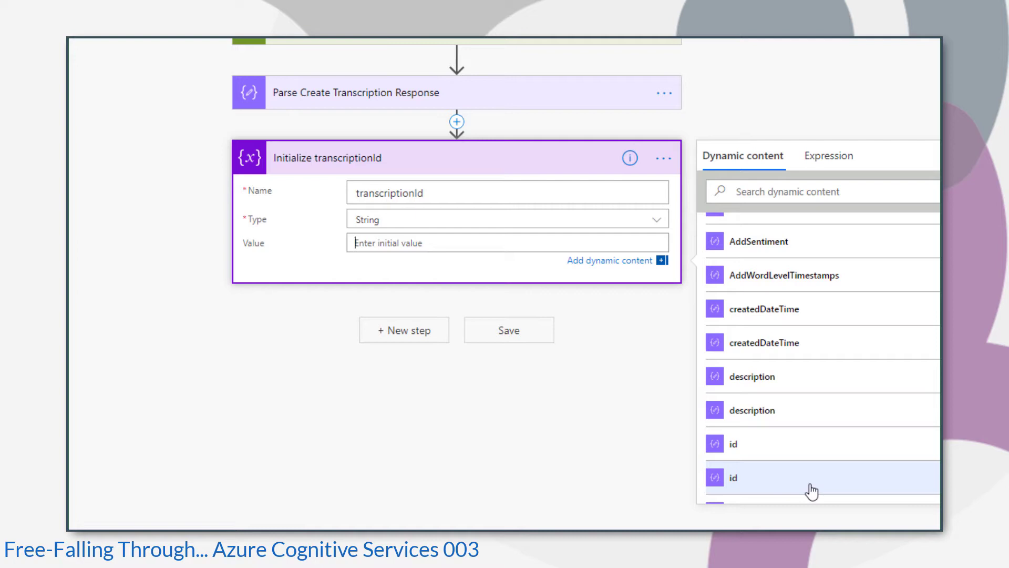
mouse_move(798, 377)
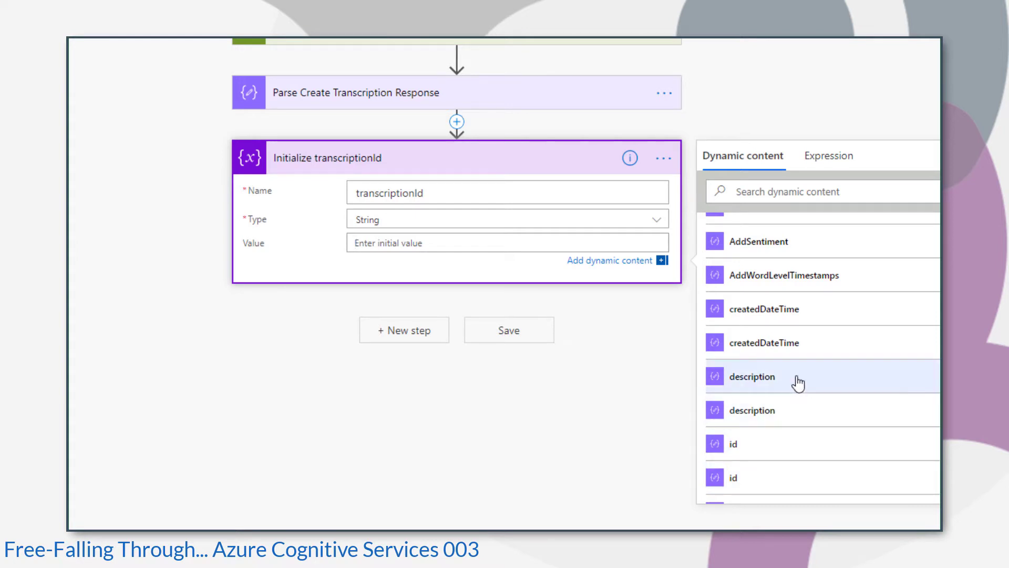
Set transcriptionId's initial value to the parsed id and begin a new step.
click(732, 443)
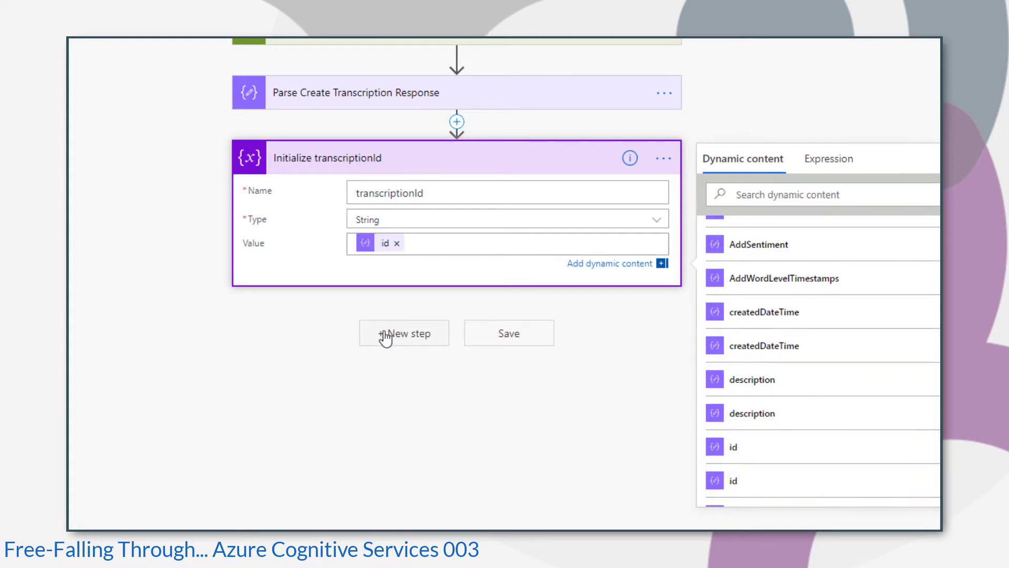
click(403, 333)
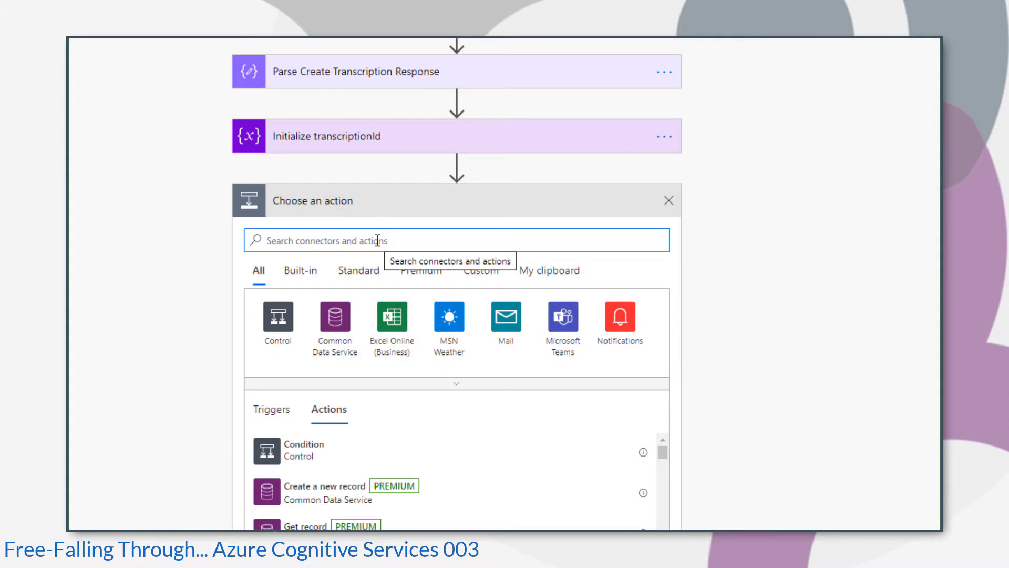
Add a String variable transcriptionStatus initialized to the parsed status, then begin a new step.
text(variable)
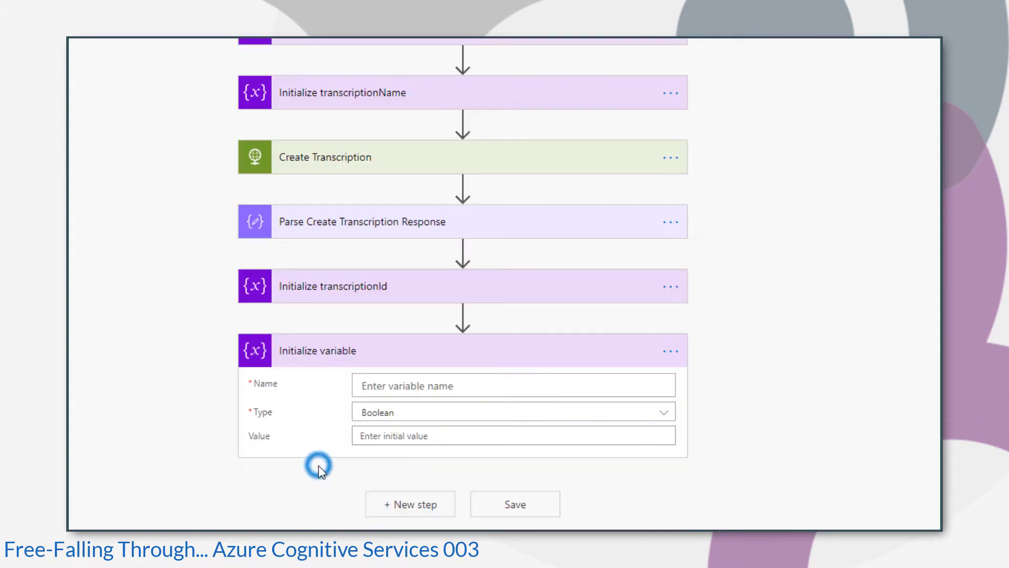
double_click(316, 351)
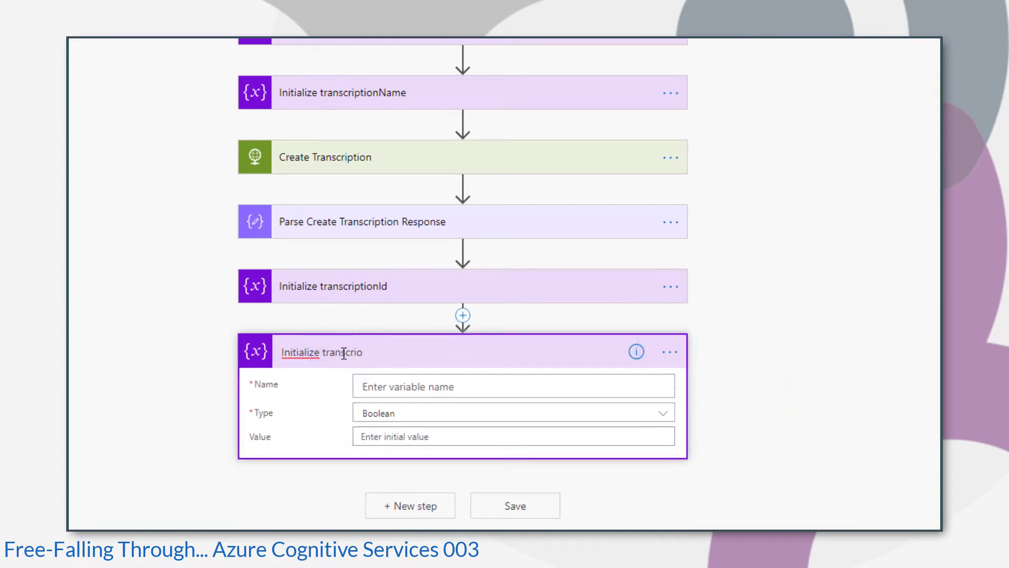
text(transcriptionStatus)
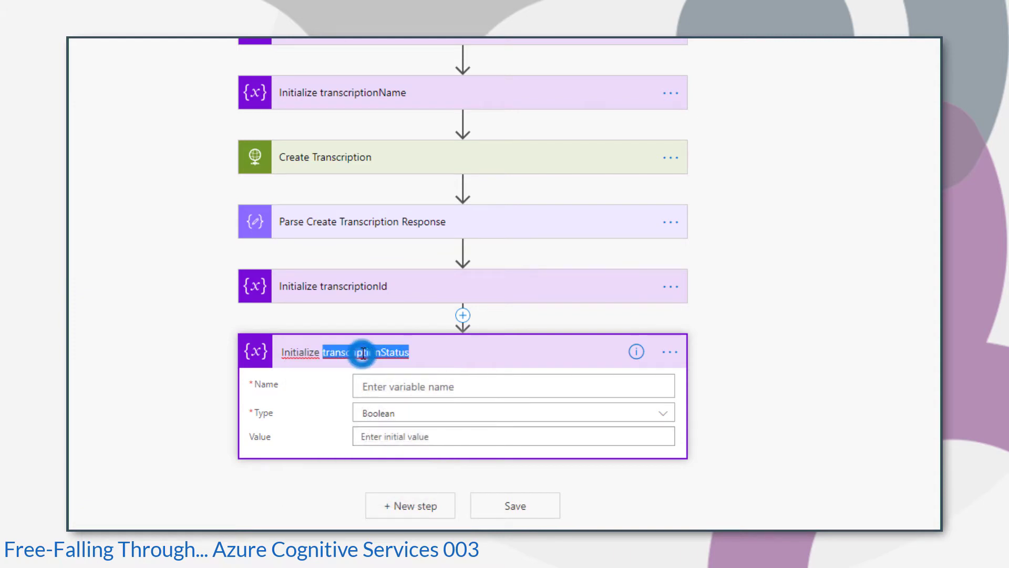
click(513, 412)
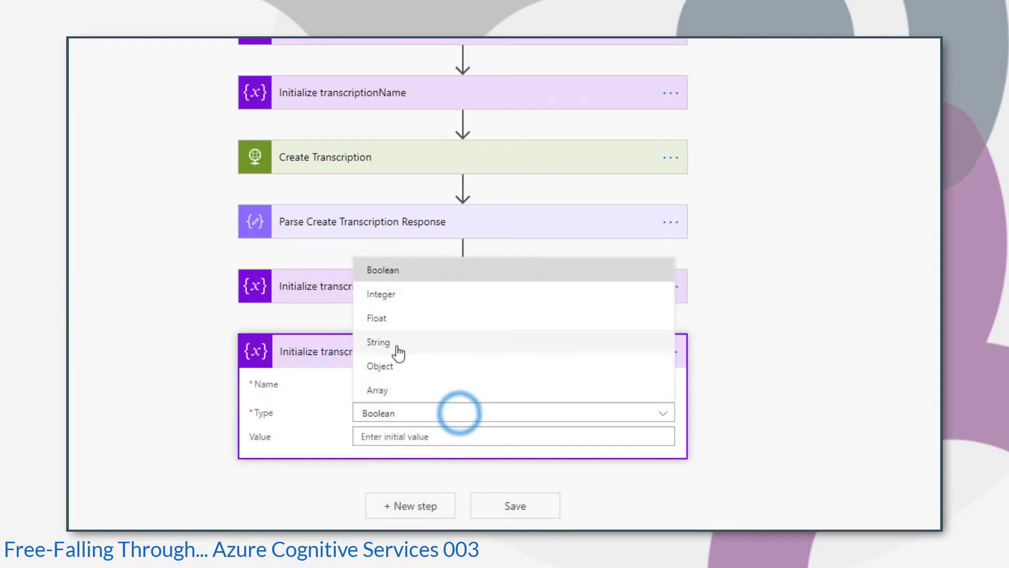
click(378, 340)
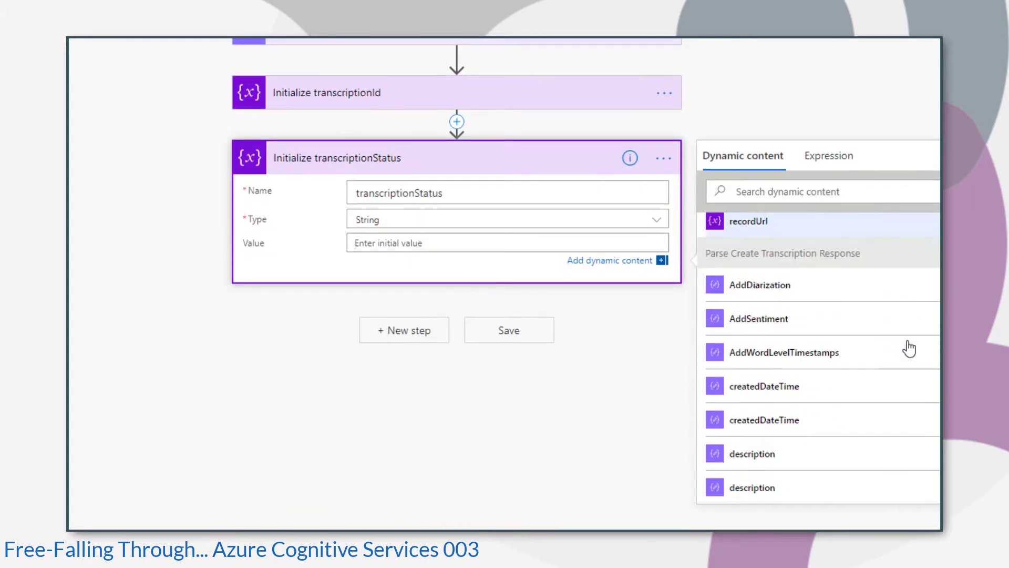
scroll(down, 3)
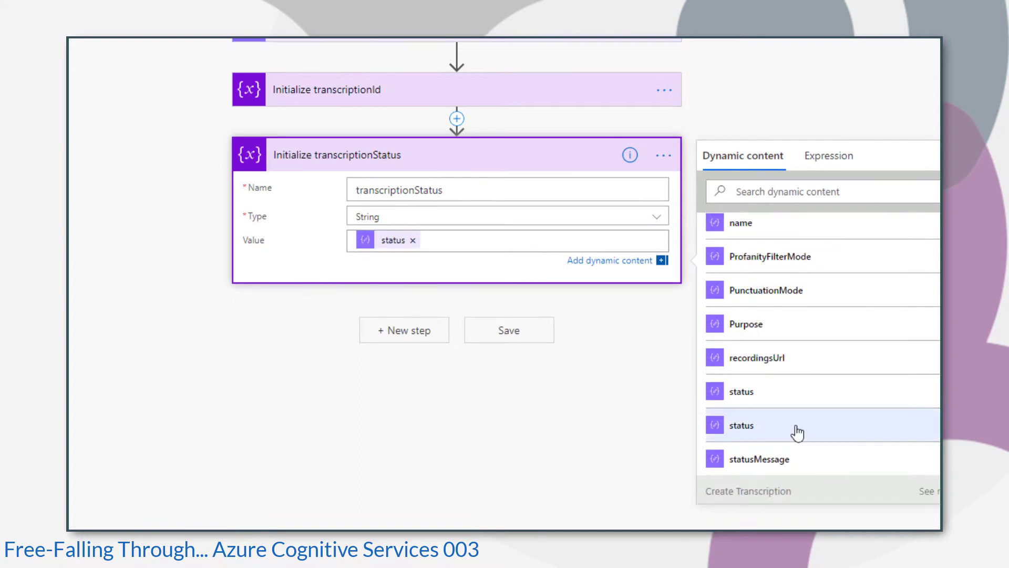
click(404, 329)
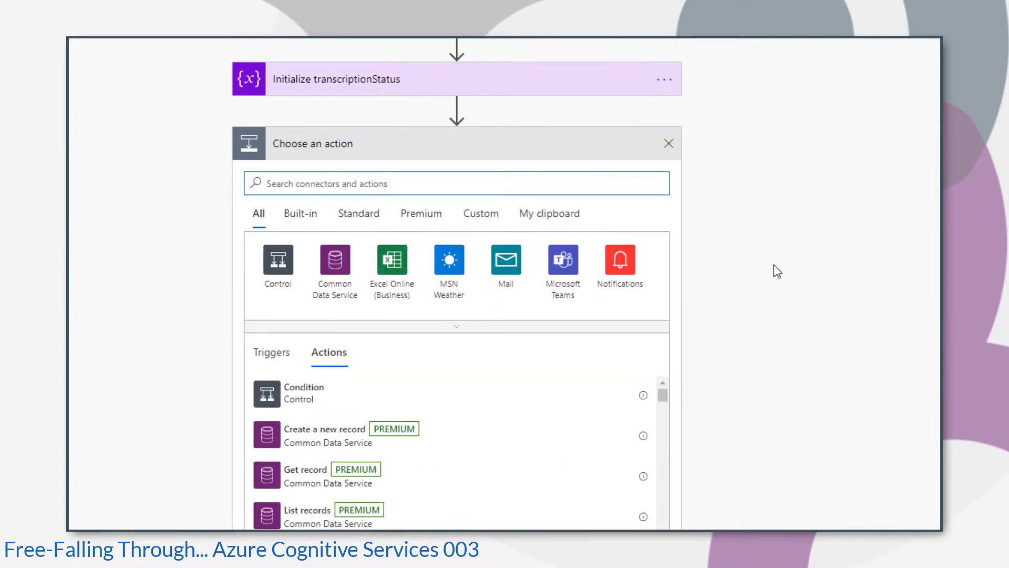
Add a Do until loop on transcriptionStatus is not equal to Running and begin an action inside it.
text(do un)
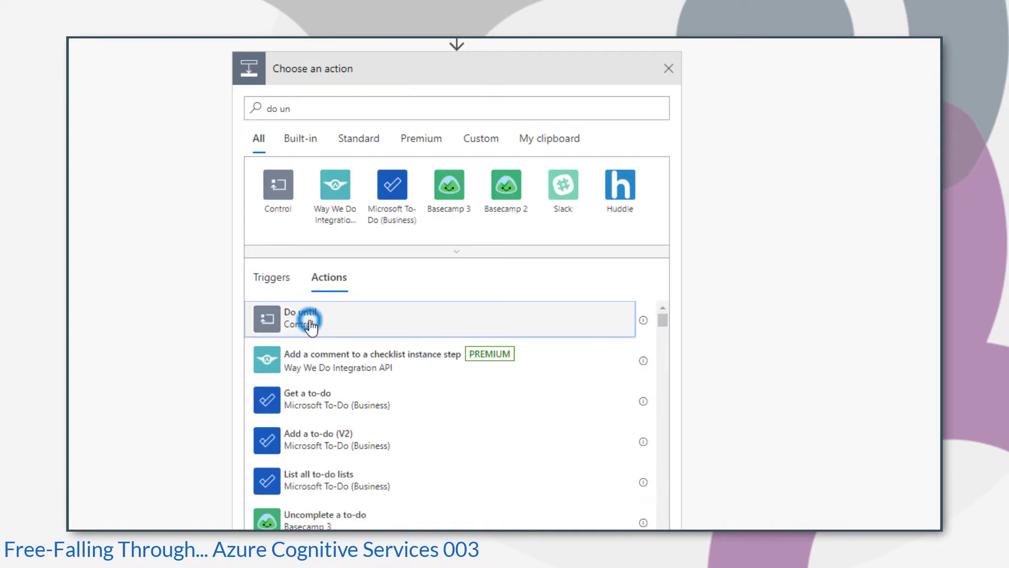
click(300, 319)
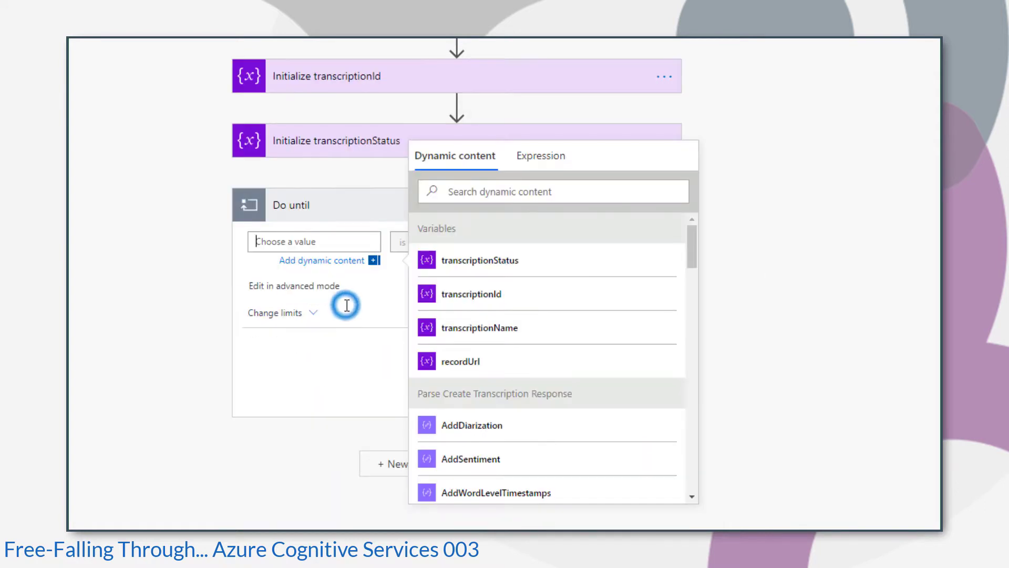
click(479, 260)
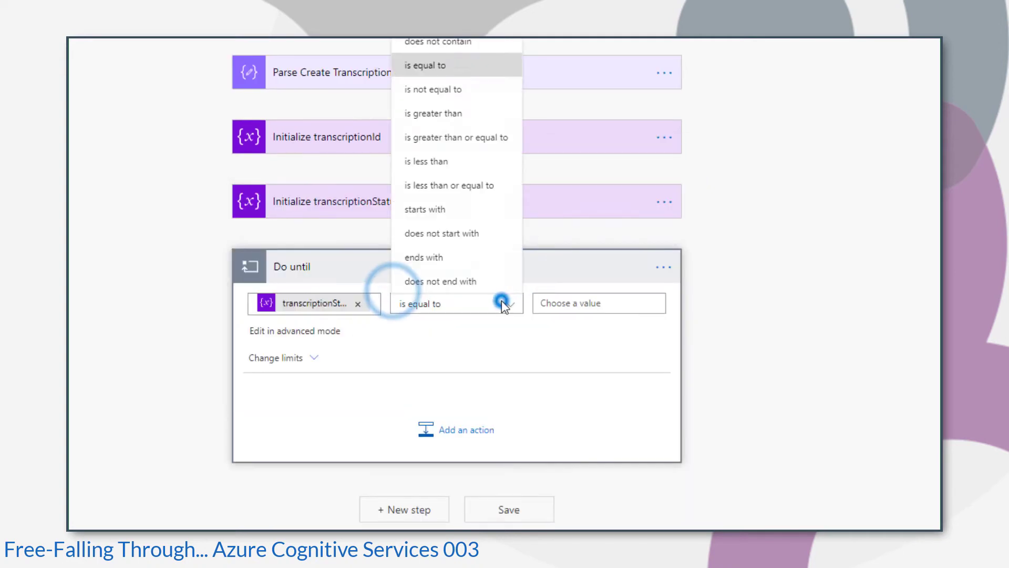
mouse_move(442, 89)
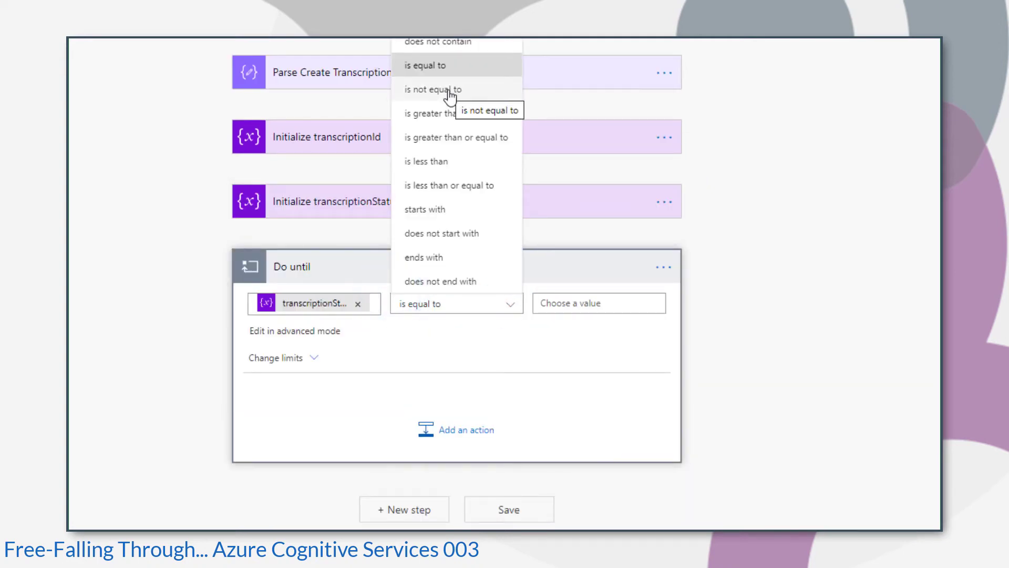
click(432, 88)
text(Running)
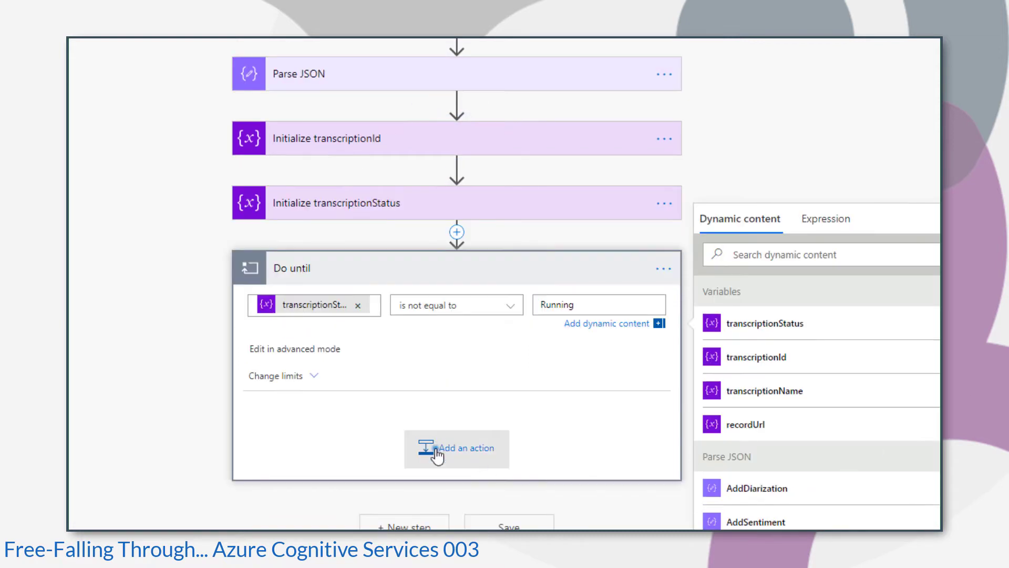
click(457, 448)
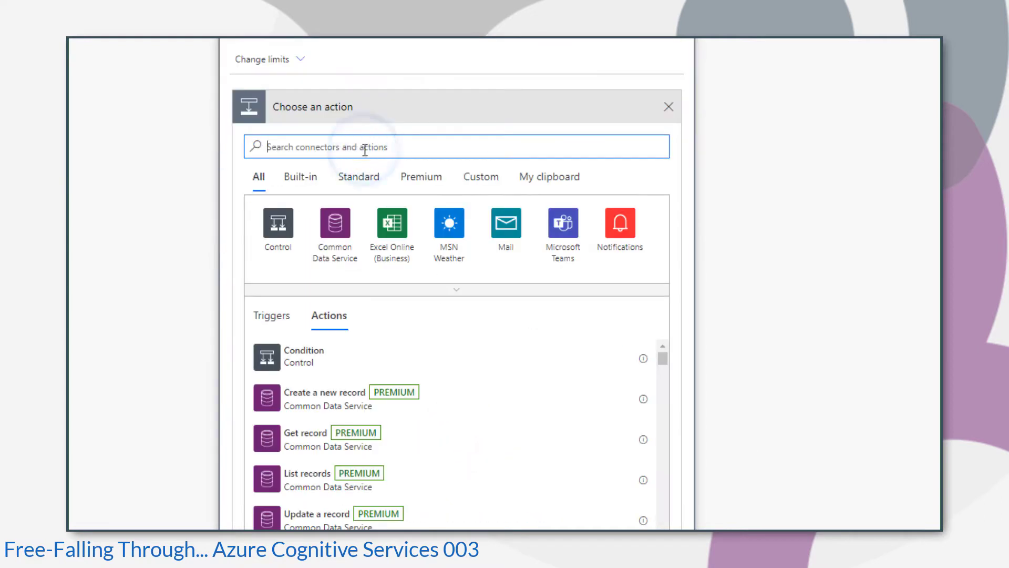
Add an HTTP GET step calling the transcriptions endpoint with transcriptionId appended to the URI.
text(http)
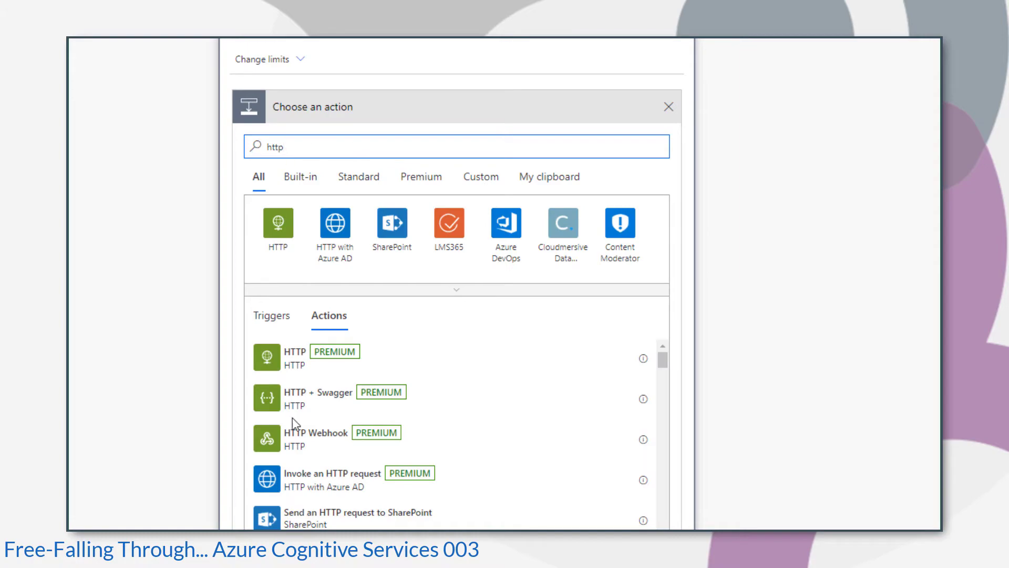
click(296, 357)
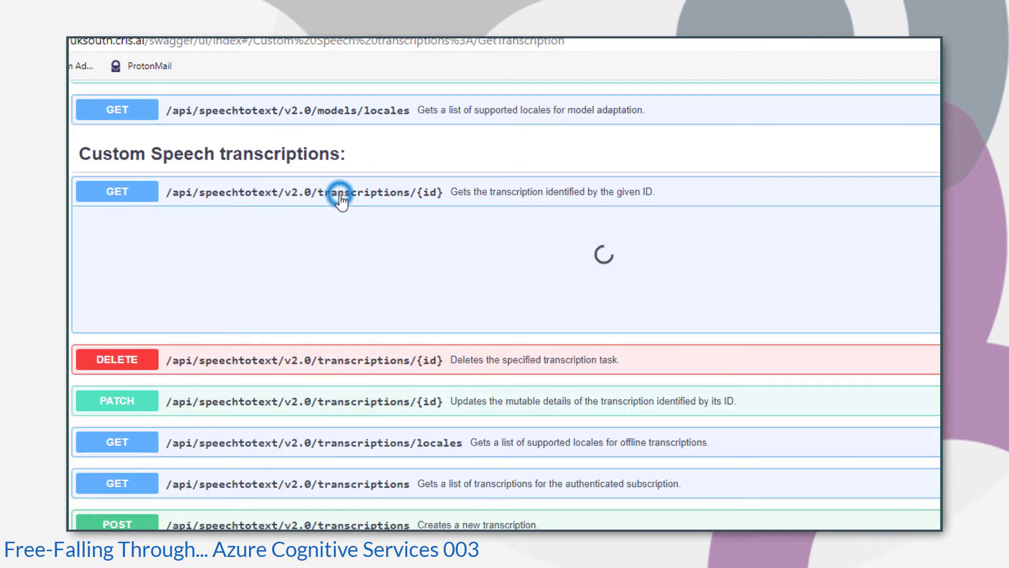
click(303, 192)
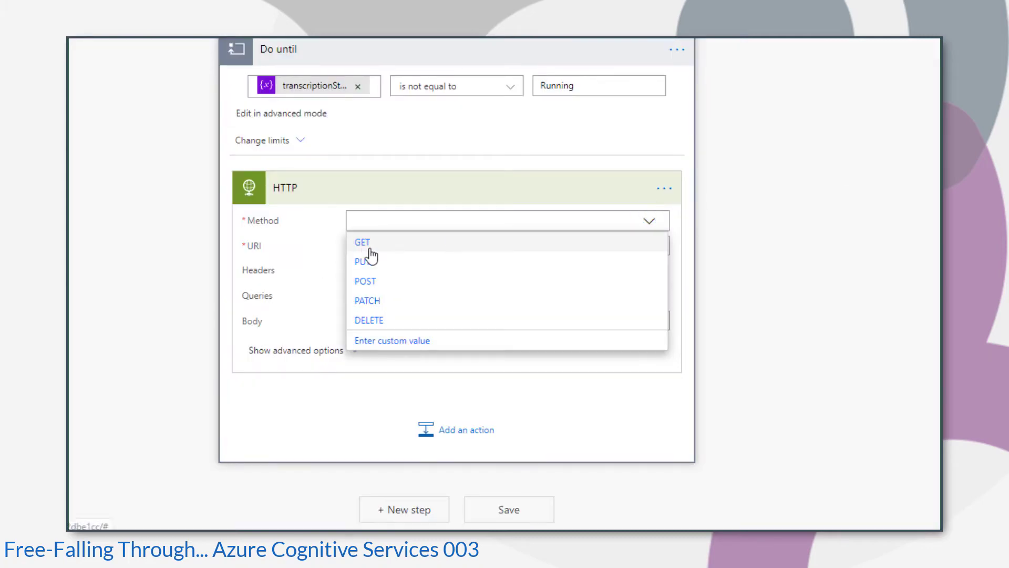
click(361, 241)
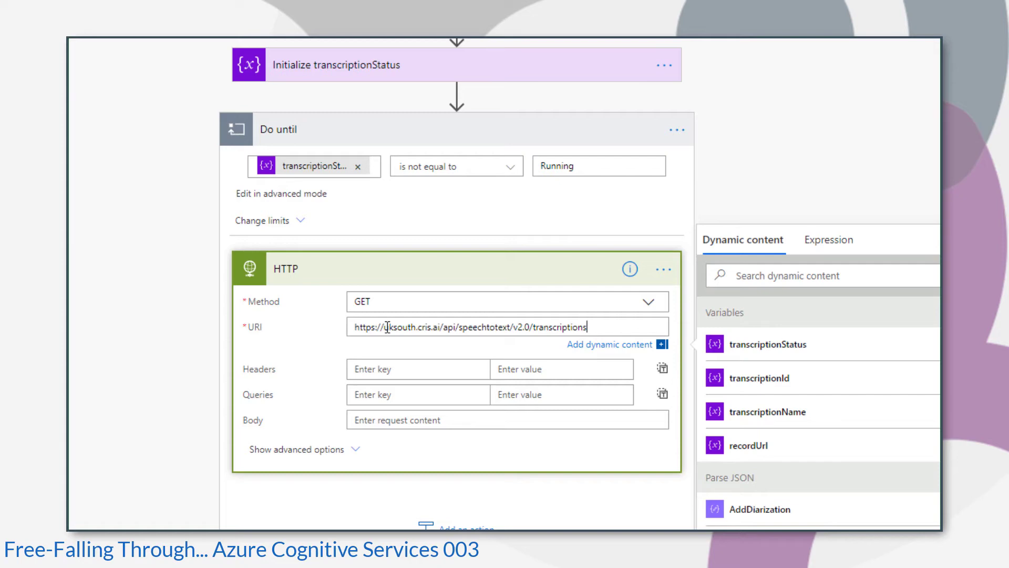
click(759, 398)
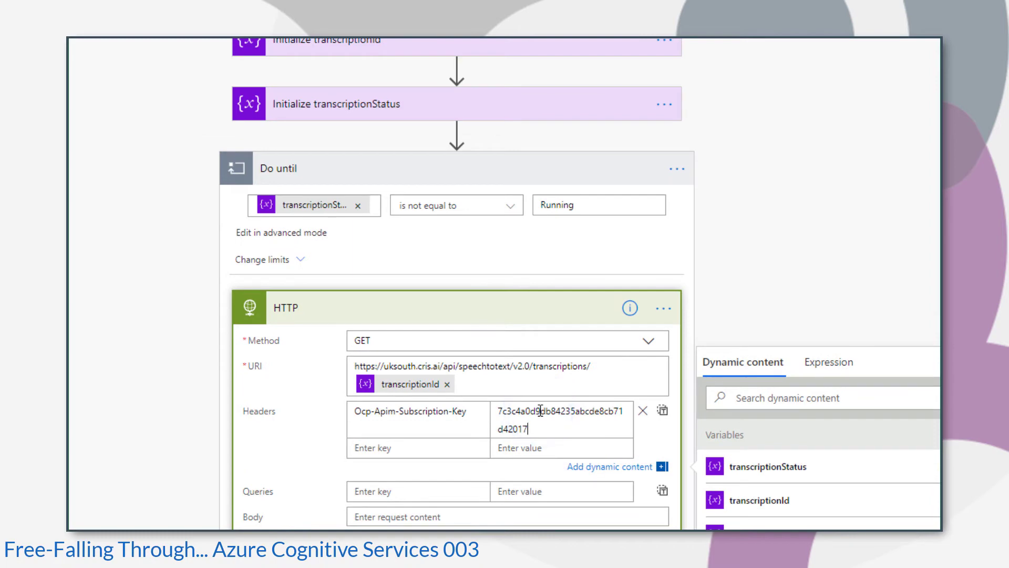
Finish the request with the subscription-key header and reach the Parse JSON step's options.
scroll(down, 3)
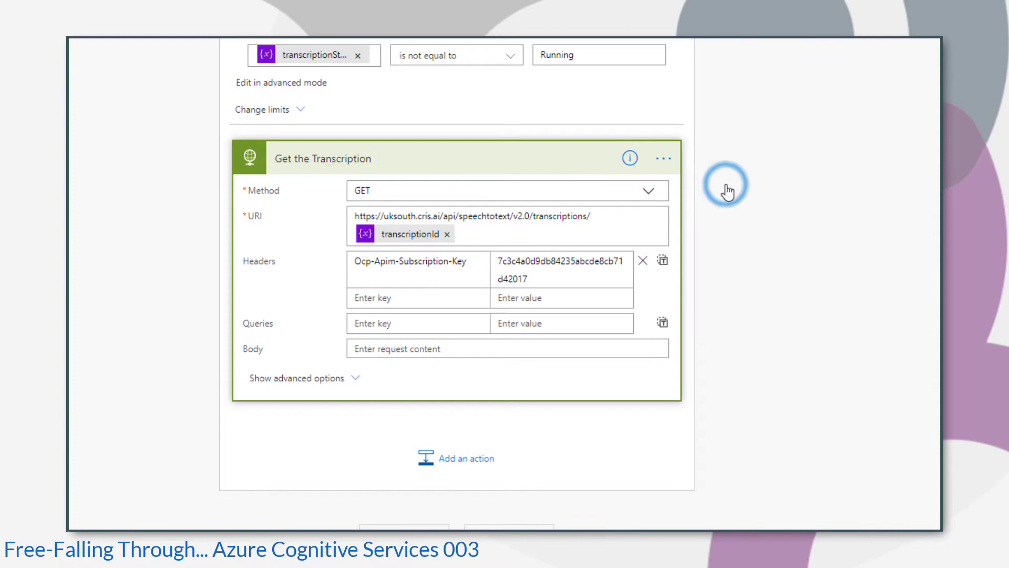
click(669, 99)
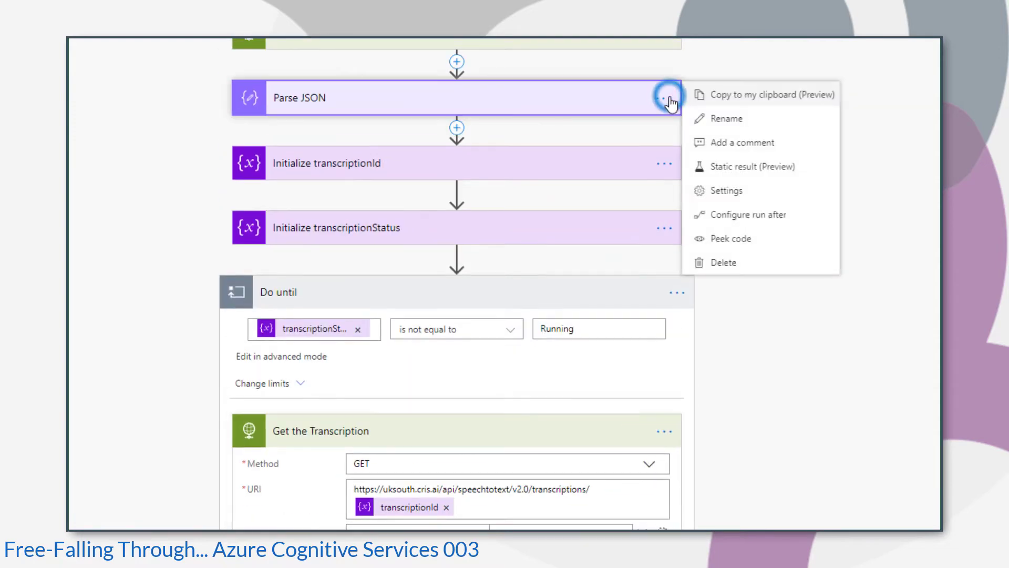
Paste the copied Parse JSON step into the loop after Get the Transcription.
scroll(down, 3)
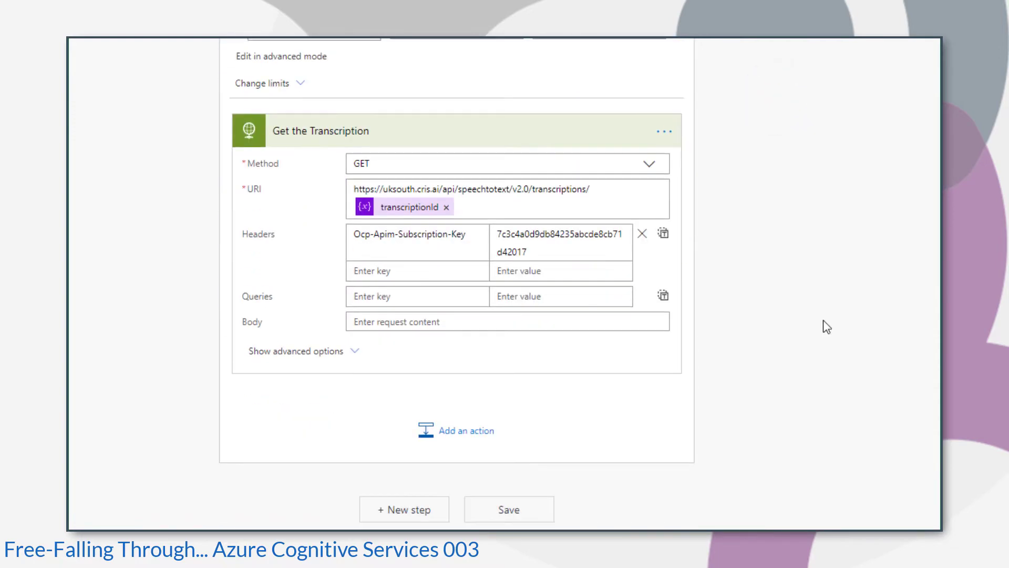
click(455, 430)
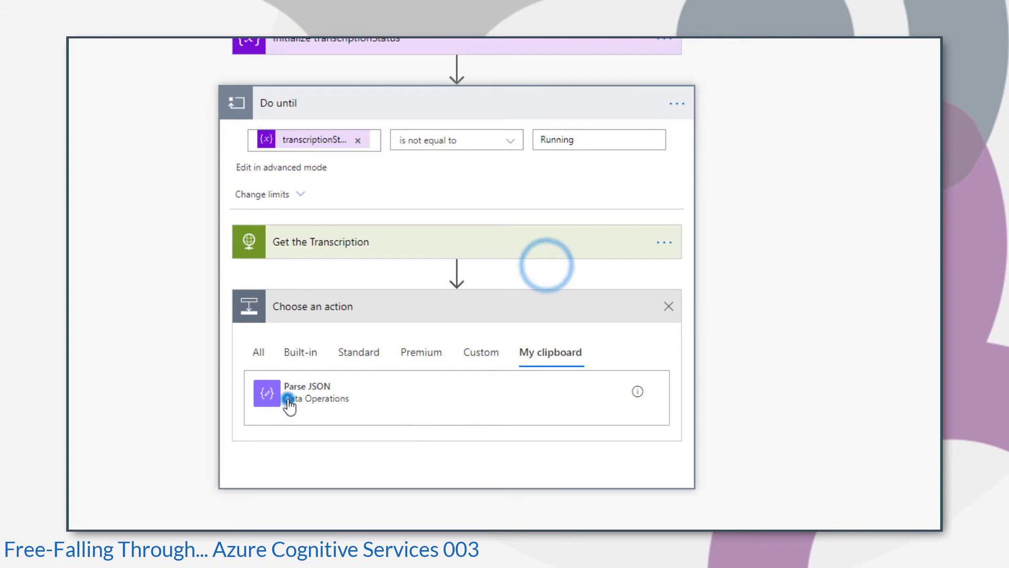
click(306, 392)
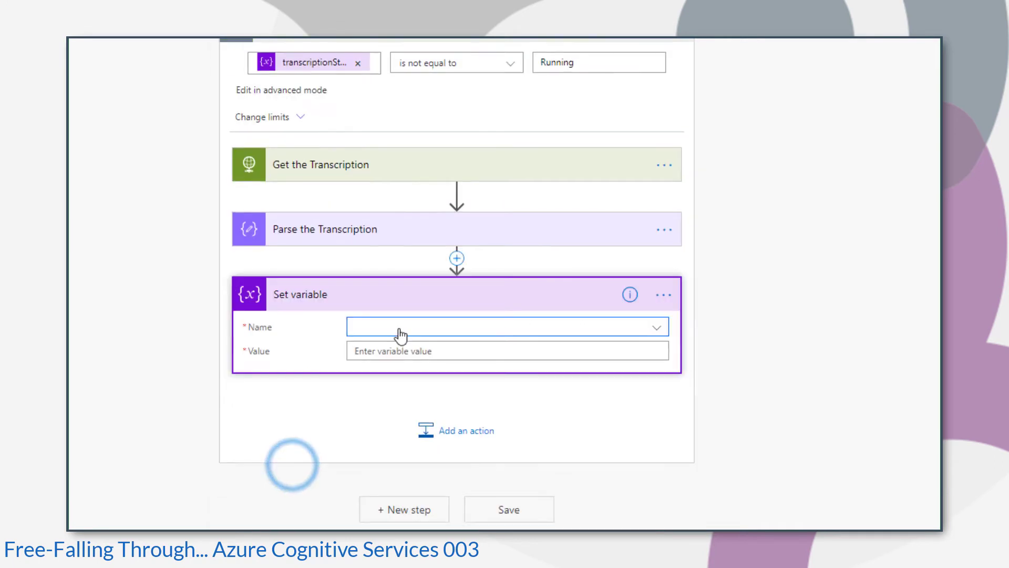
Set variable transcriptionStatus to the status from Parse the Transcription and add a Condition below.
click(507, 326)
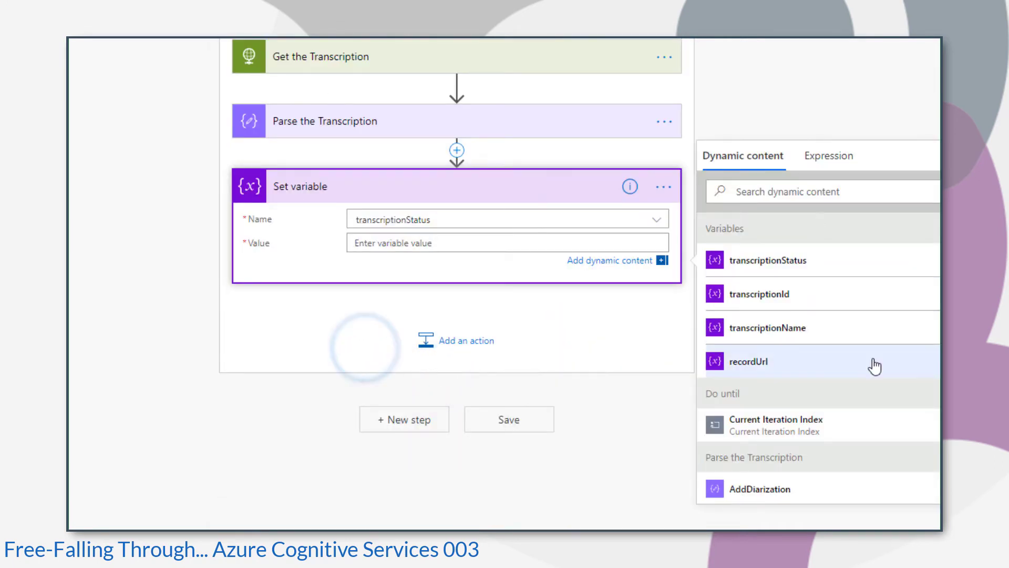
scroll(down, 3)
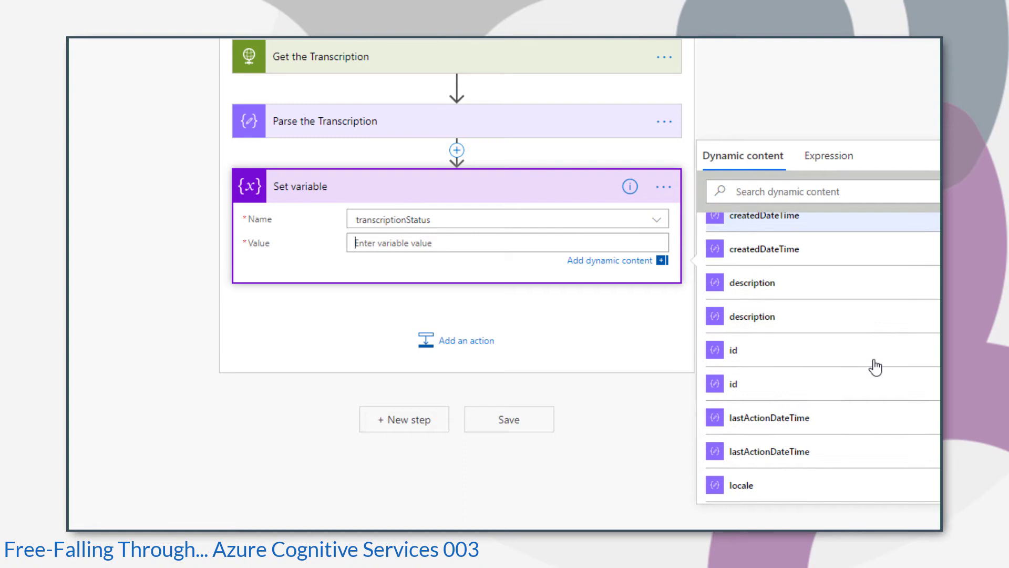
click(740, 451)
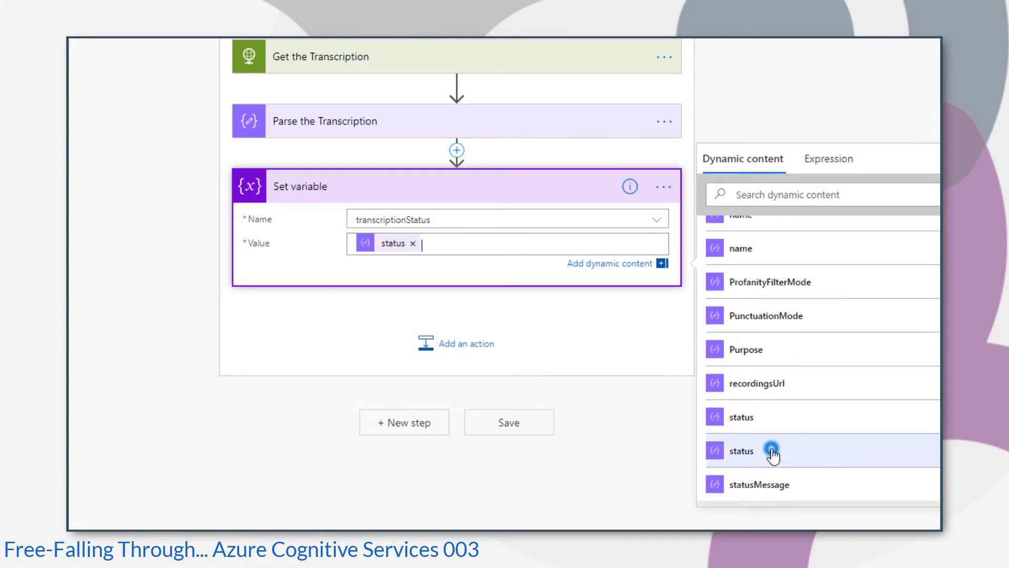
click(455, 342)
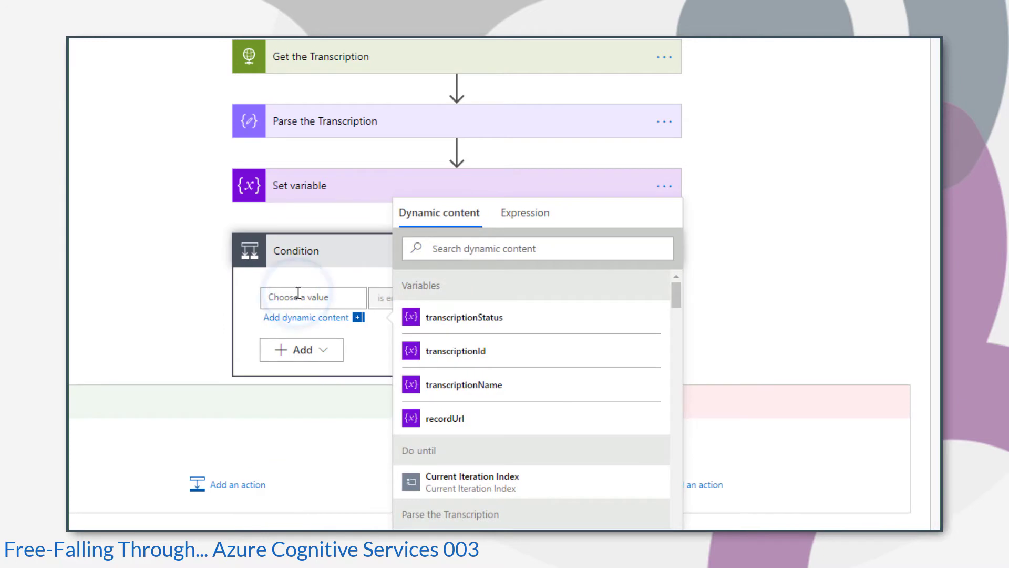
mouse_move(473, 318)
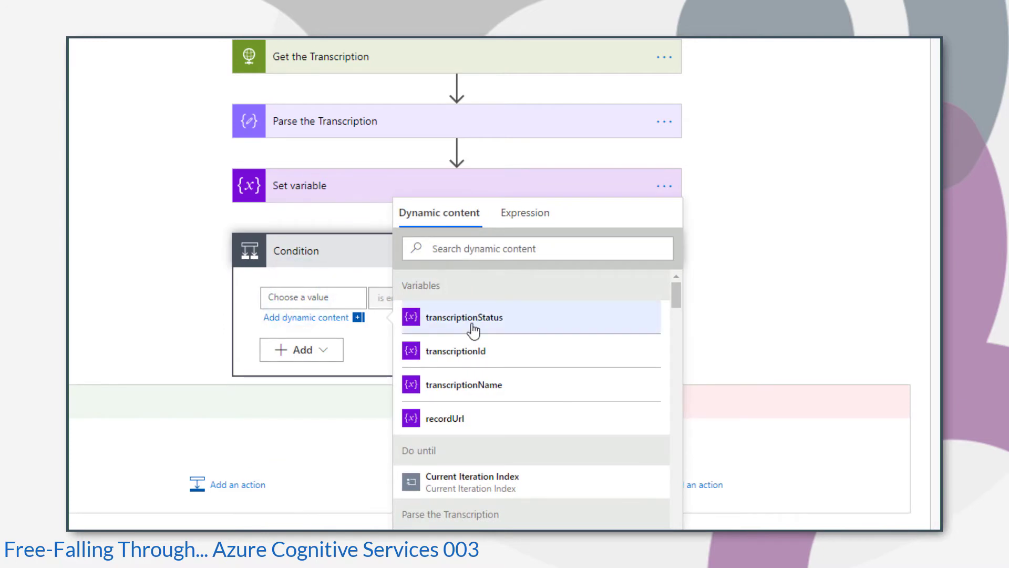
Make the Condition check transcriptionStatus is not equal to Running.
click(466, 318)
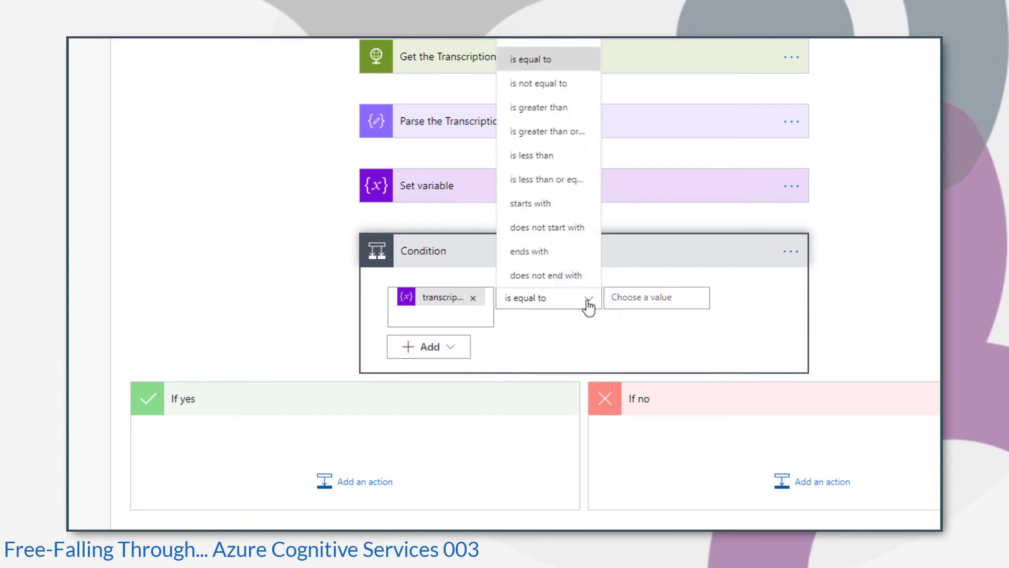
click(540, 82)
text(Running)
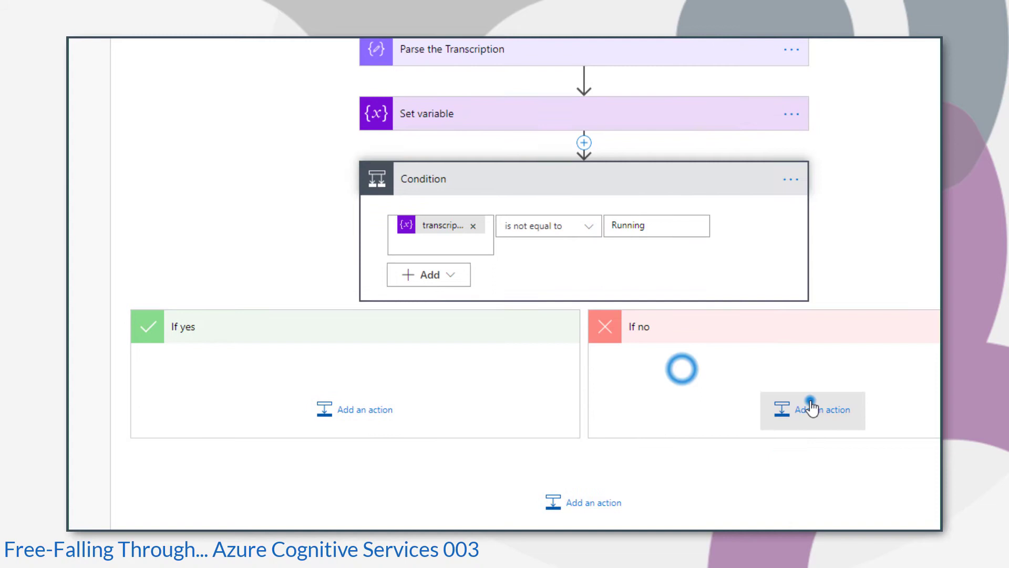
click(812, 410)
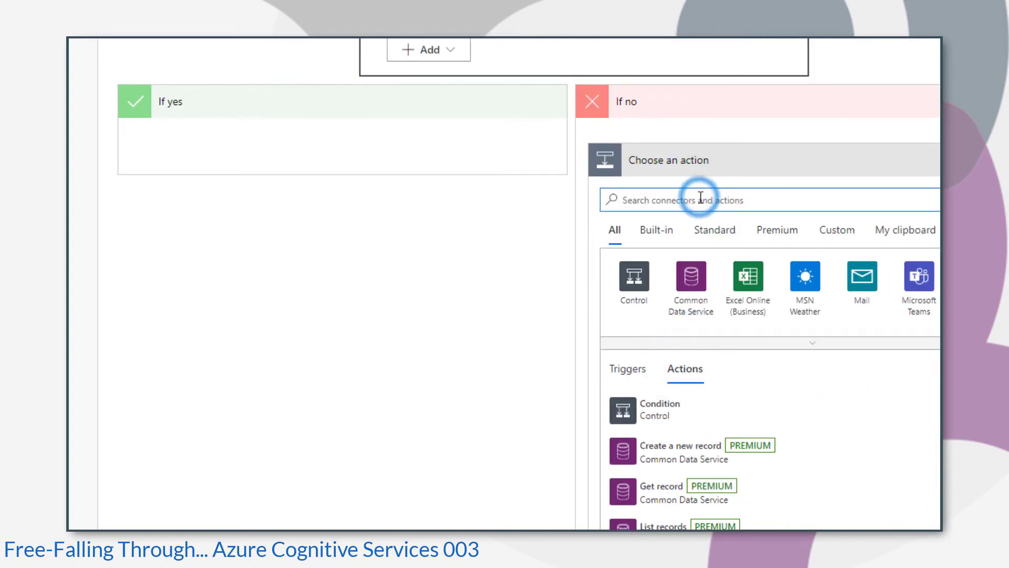
Add a 1-minute Delay in the If no branch so the loop waits while still Running.
text(delay)
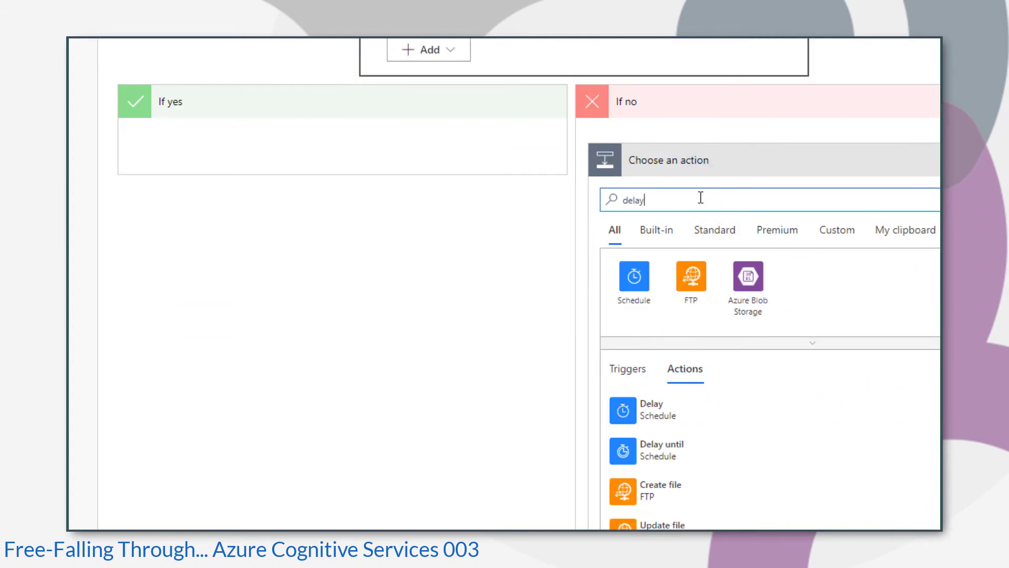
click(651, 410)
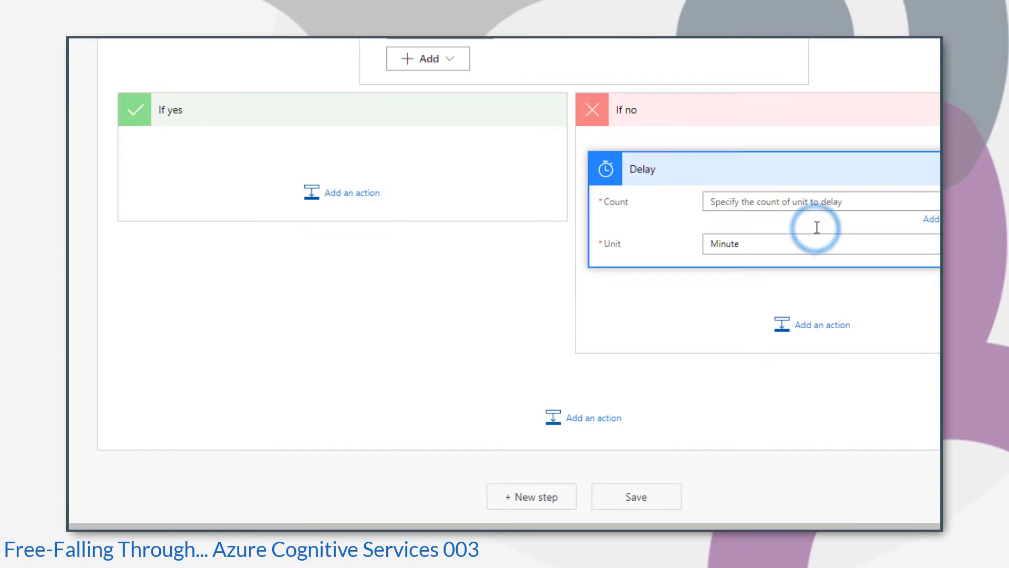
text(1)
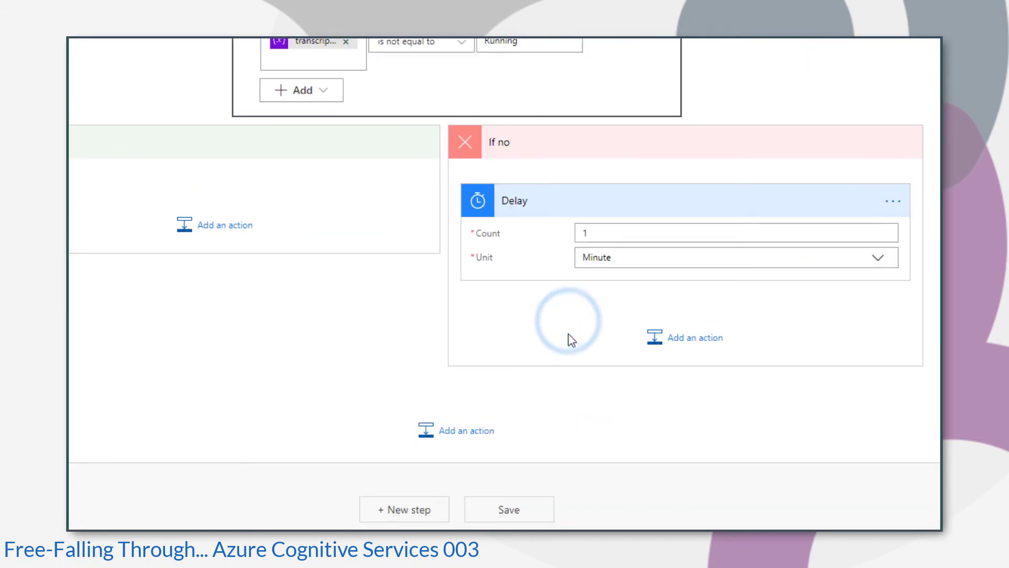
scroll(up, 3)
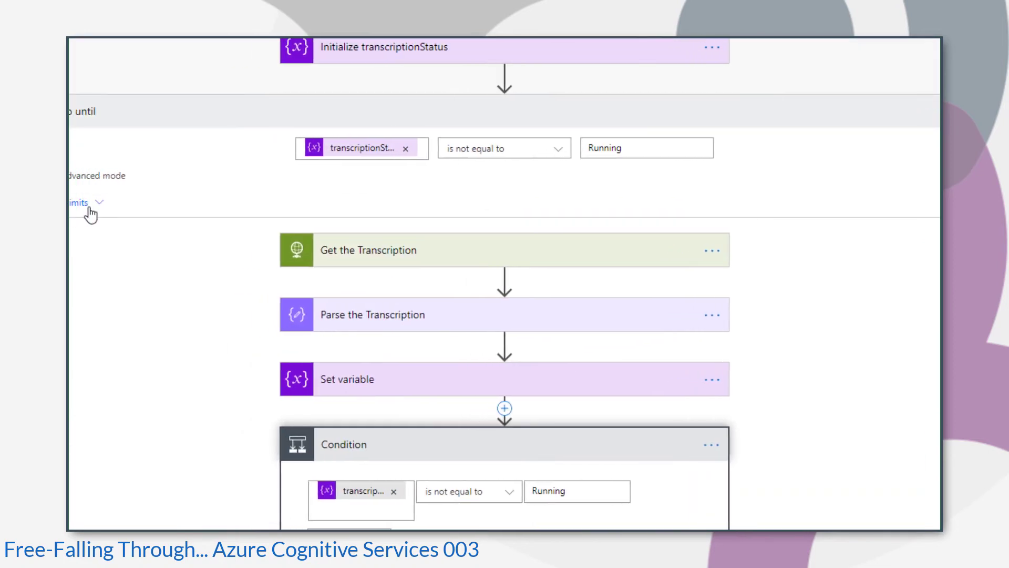
click(84, 203)
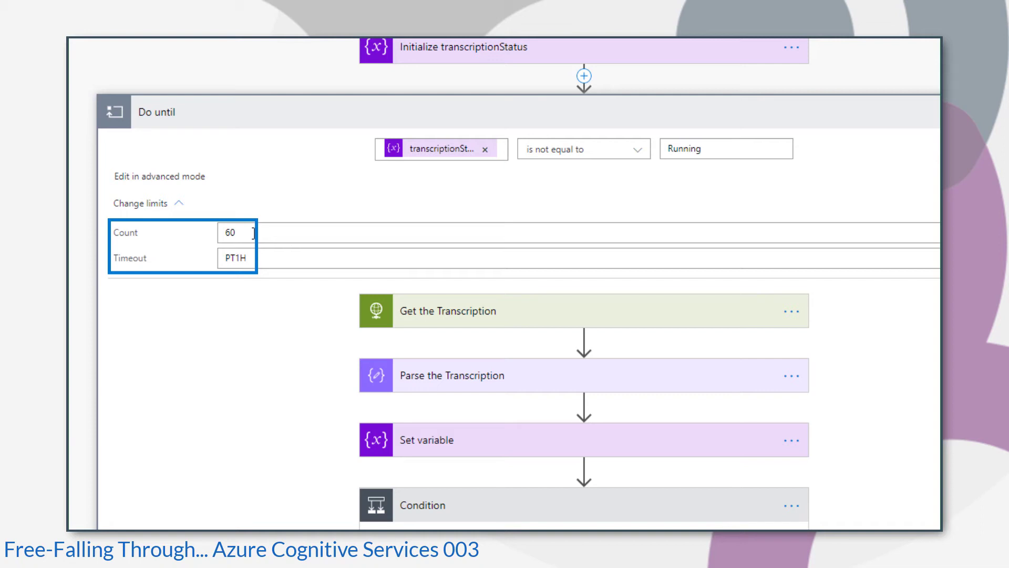
scroll(down, 3)
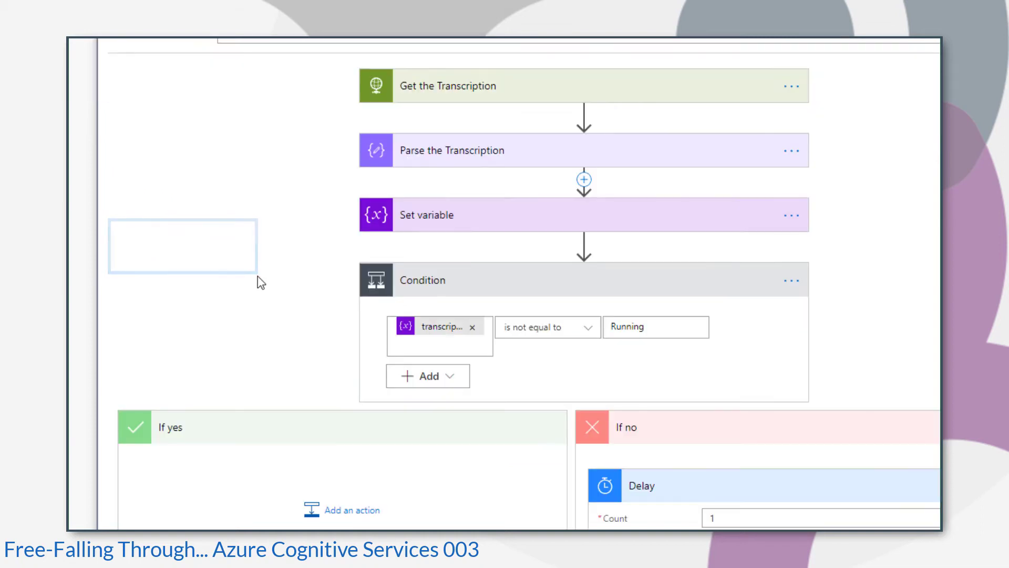
scroll(down, 3)
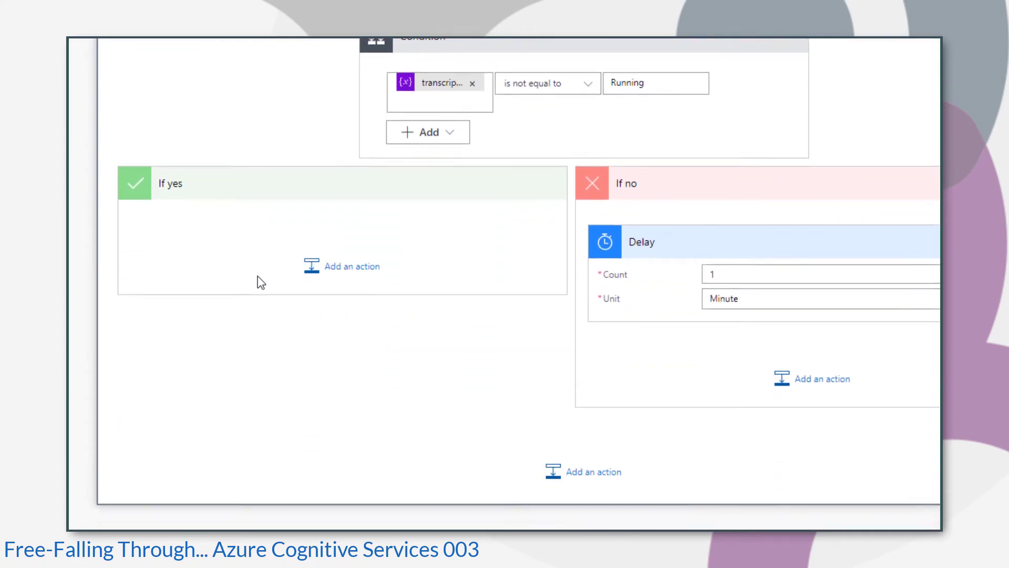
scroll(down, 3)
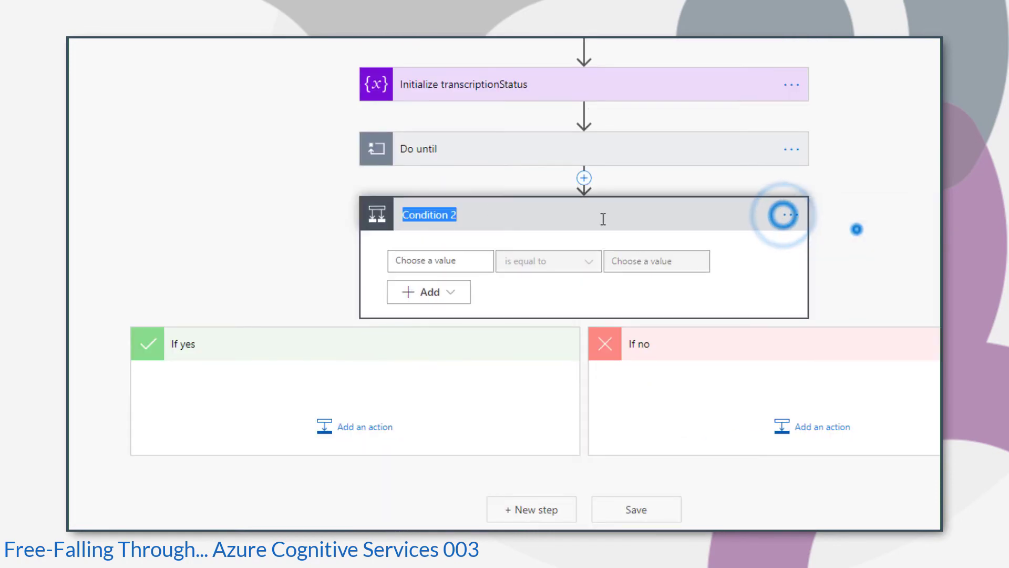
Rename the condition after the loop to 'Check Status == Succeeded'.
text(Check)
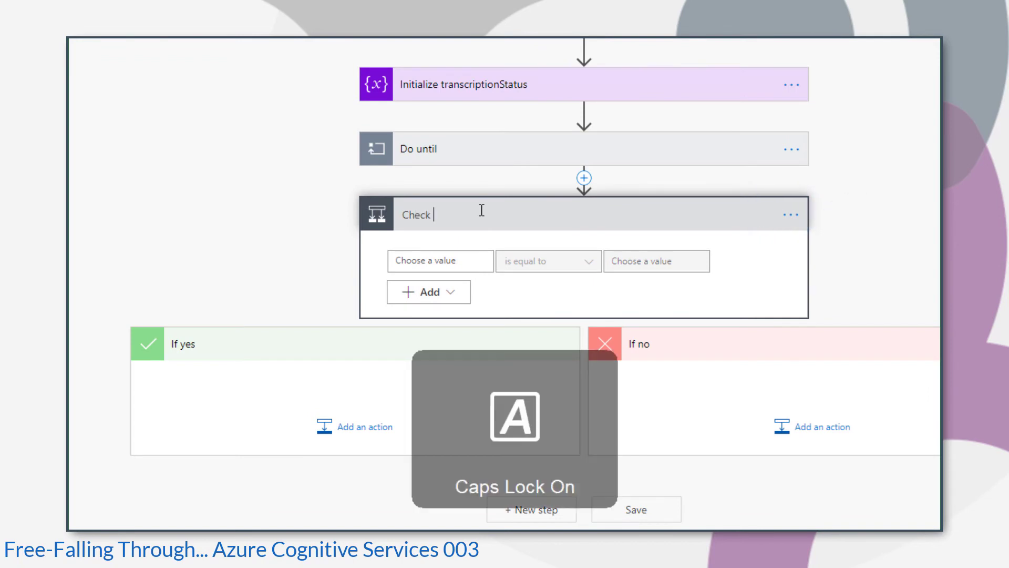
text(Staus == Se)
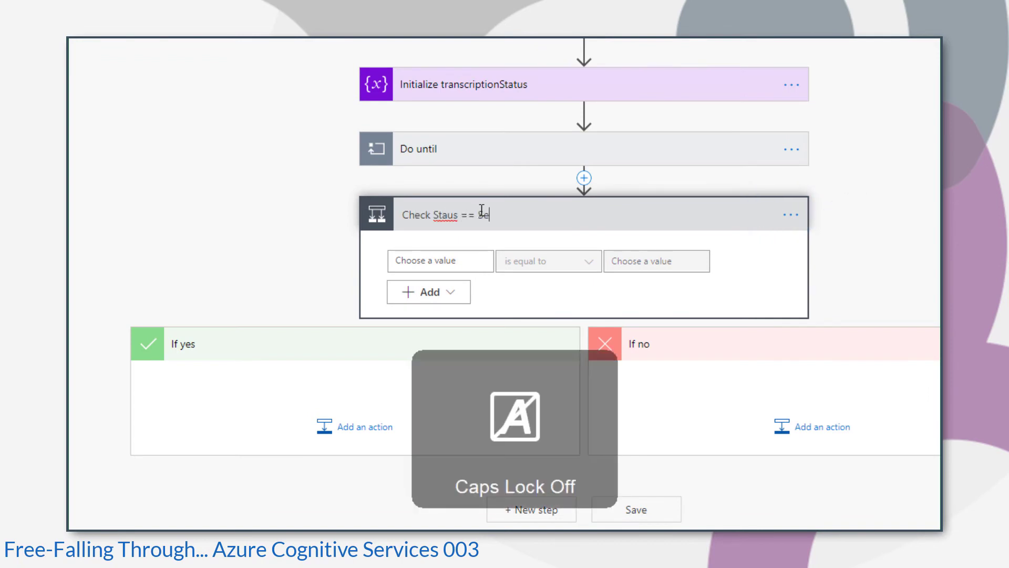
text(ucceeded)
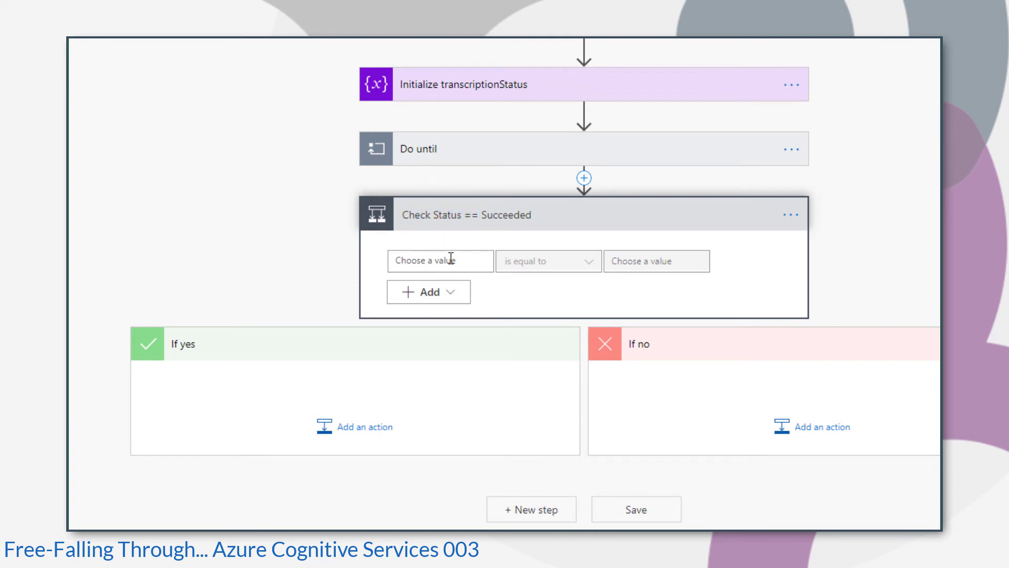
Set it to transcriptionStatus is equal to Succeeded and begin an action under If no.
click(440, 260)
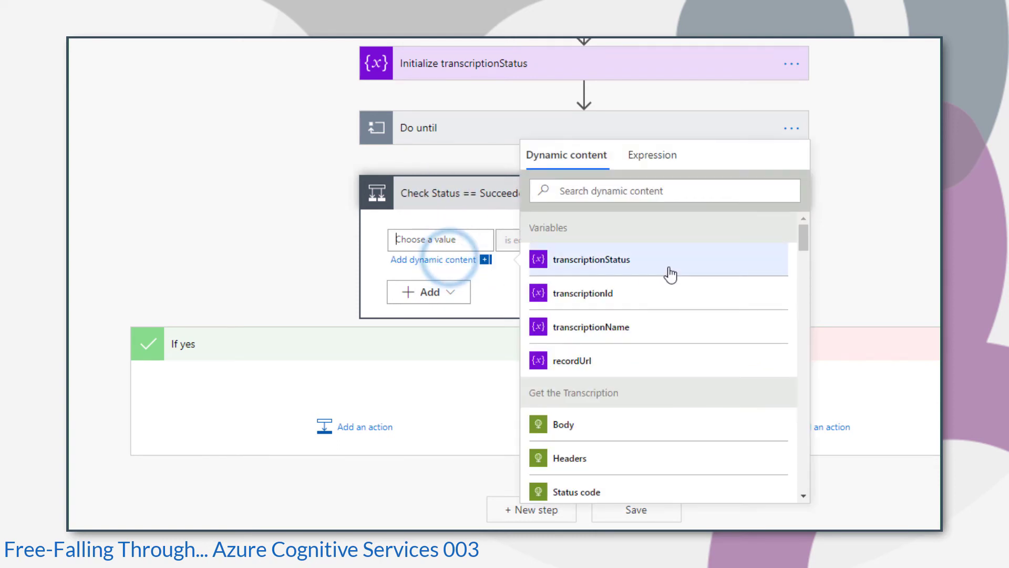
click(582, 259)
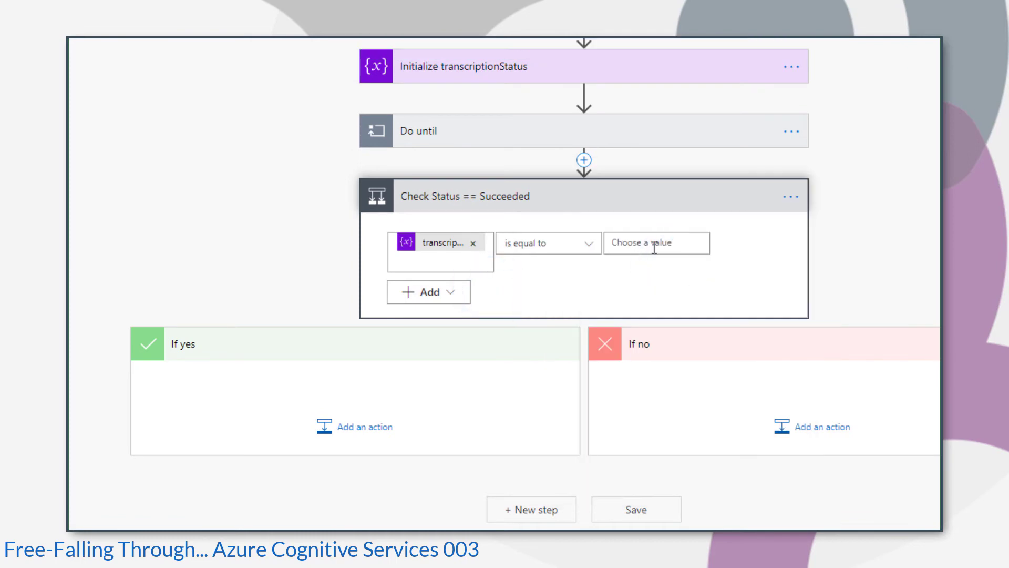
text(Succeeded)
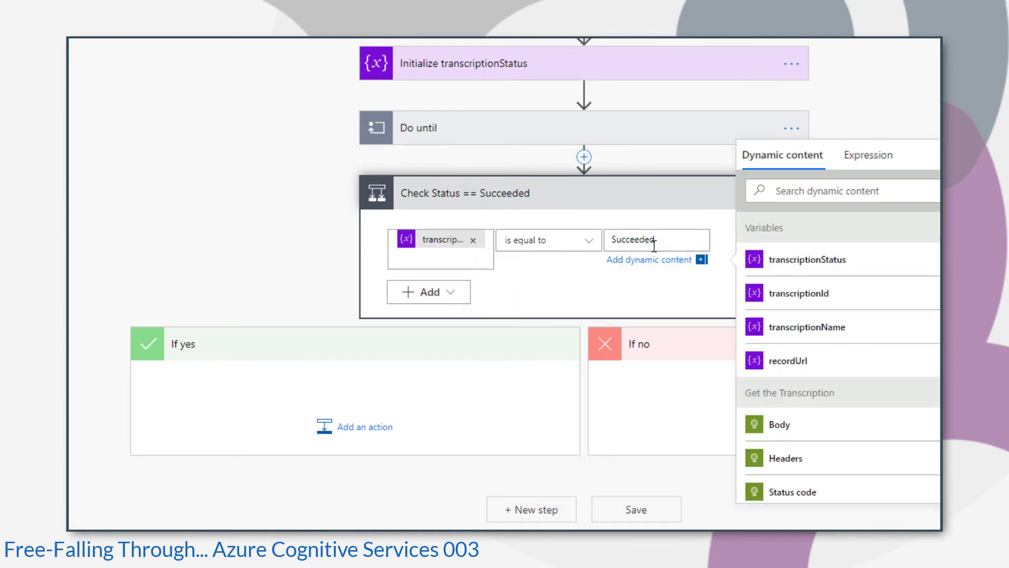
click(662, 427)
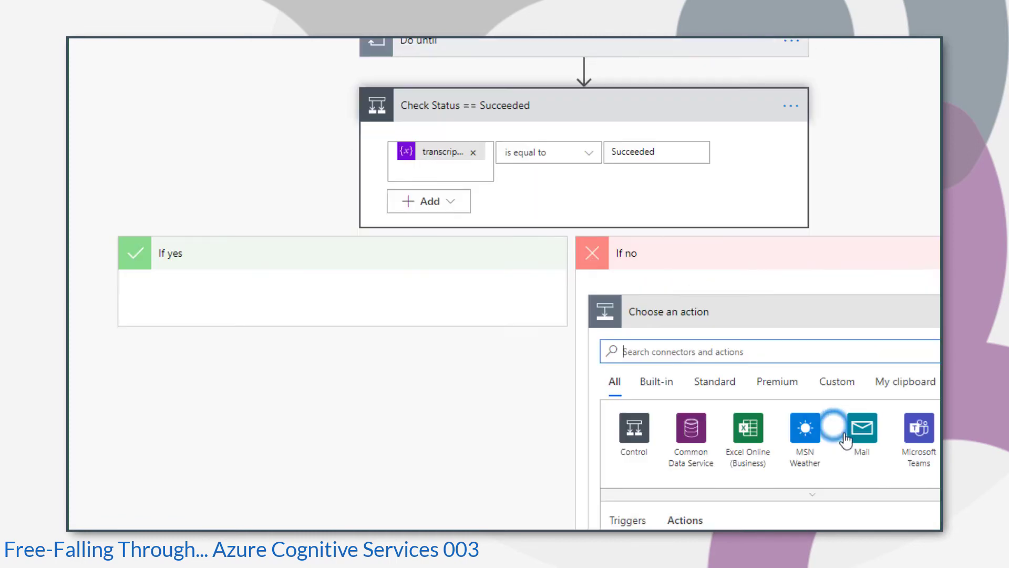
Search 'termin' in the If no action picker, then begin a New step below the condition.
text(termin)
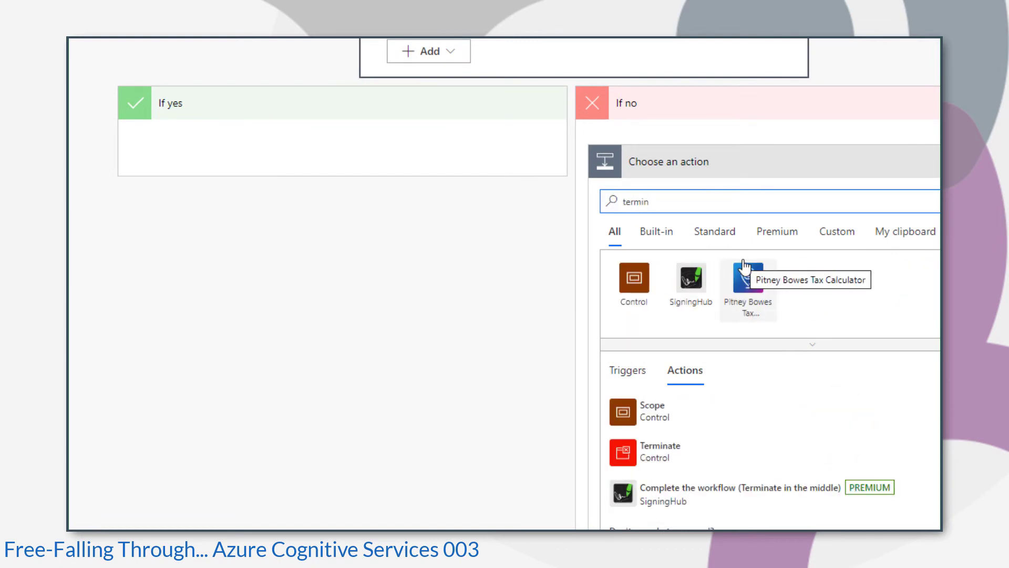
click(660, 452)
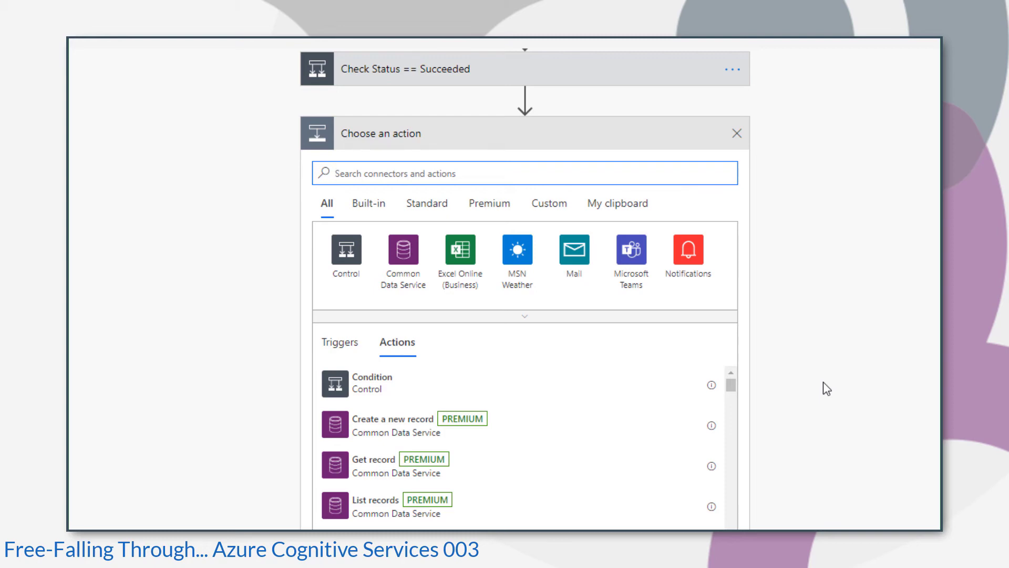
Add an HTTP DELETE action to transcriptions/transcriptionId with an Ocp-Apim-Subscription-Key header.
text(http)
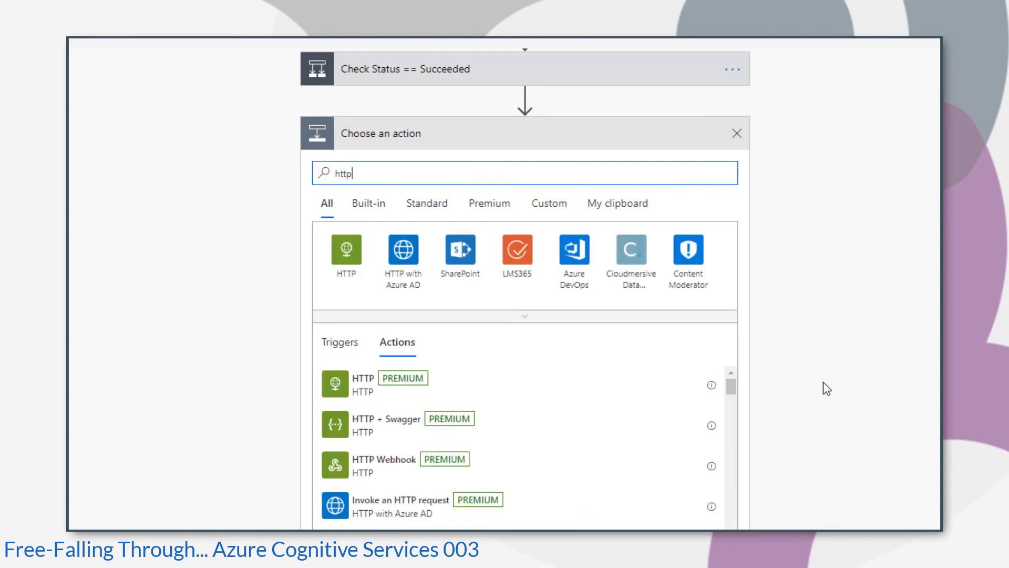
scroll(up, 3)
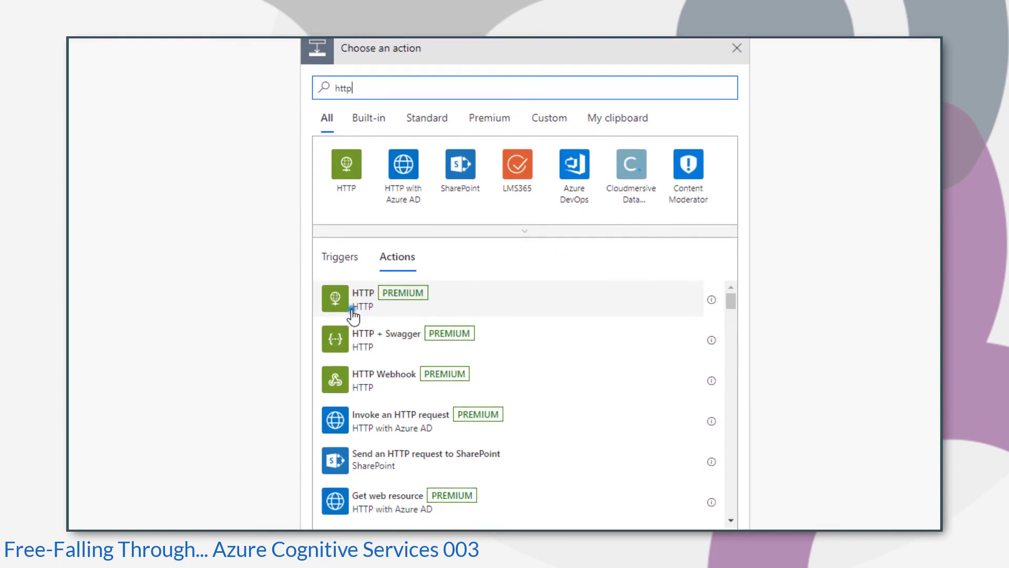
click(352, 299)
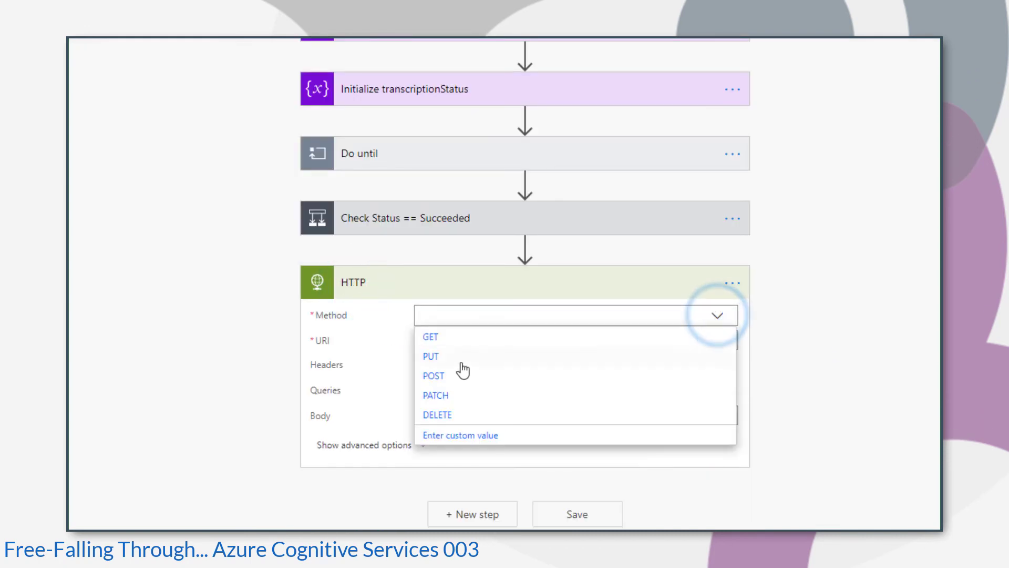
click(437, 414)
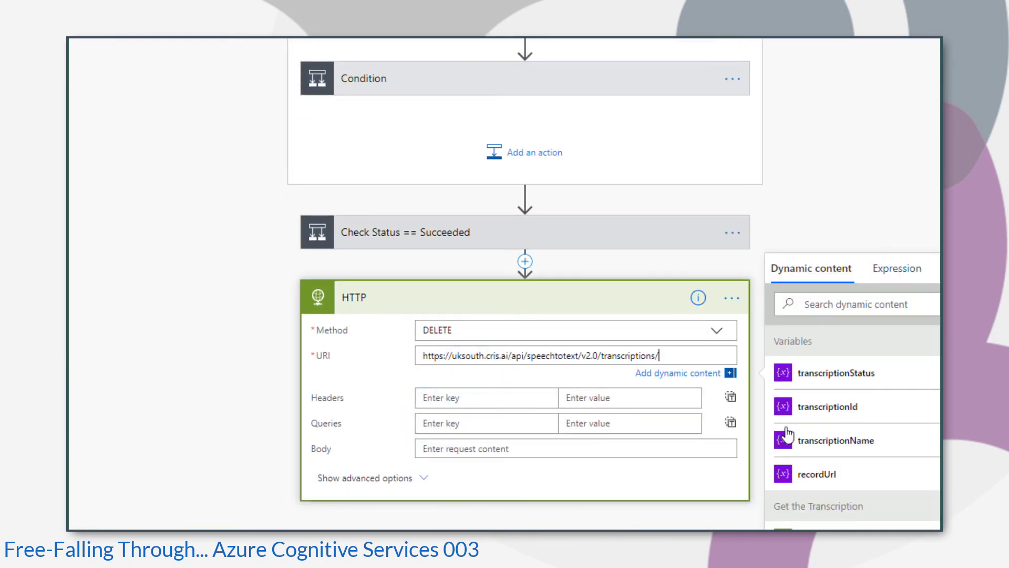
click(833, 406)
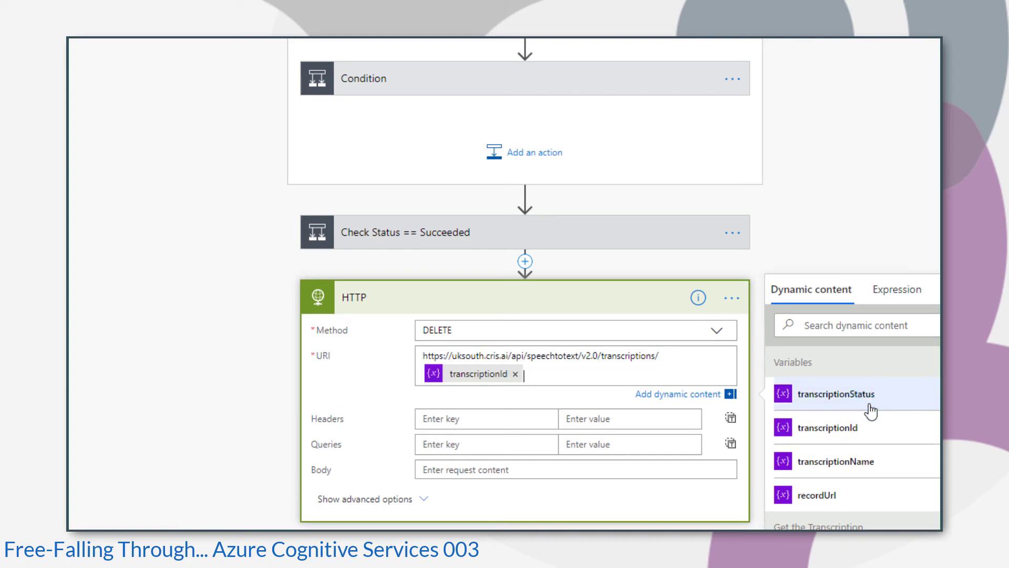
text(Ocp-Apim-Subscription-Key)
click(510, 296)
text(Delete the Transcription)
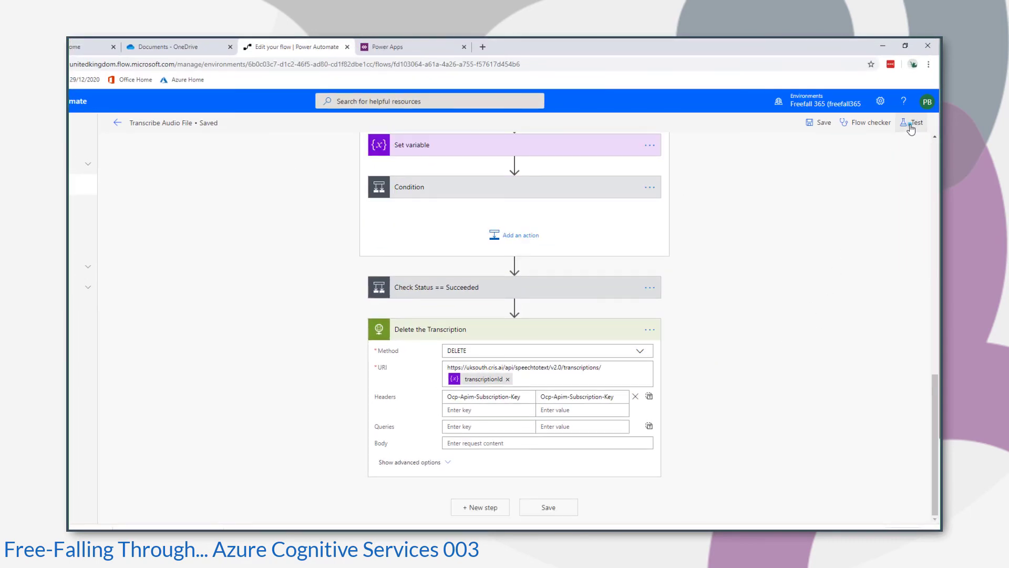
Test-run the Transcribe Audio File flow manually.
click(913, 122)
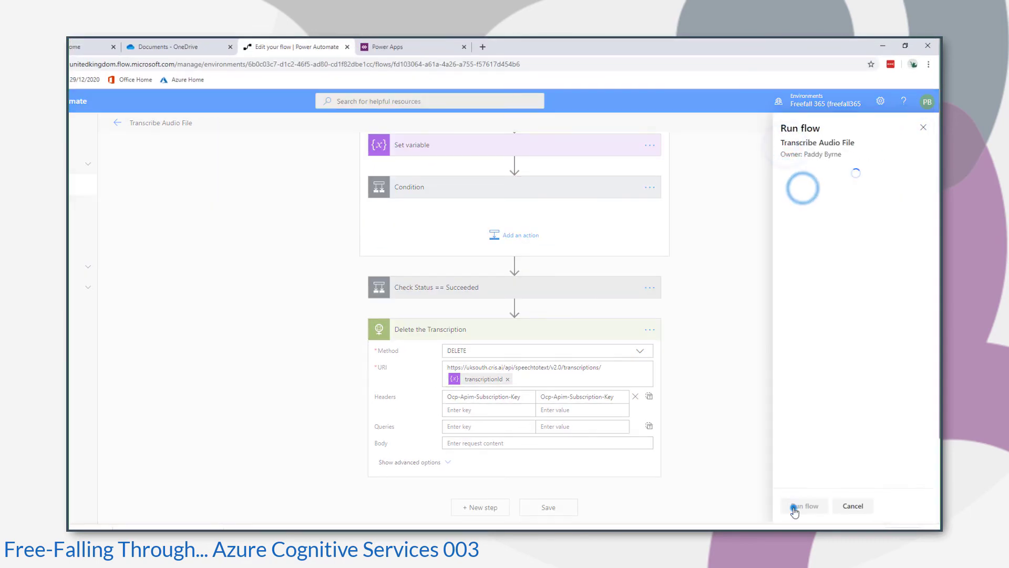
click(804, 506)
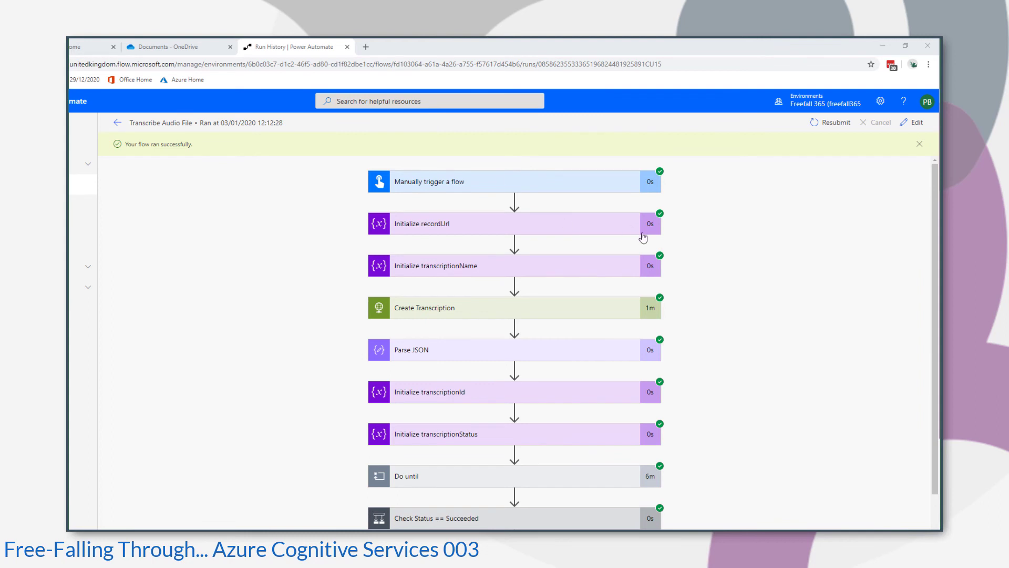
Expand Do until and review iteration 1's Get the Transcription body showing status Running.
scroll(down, 3)
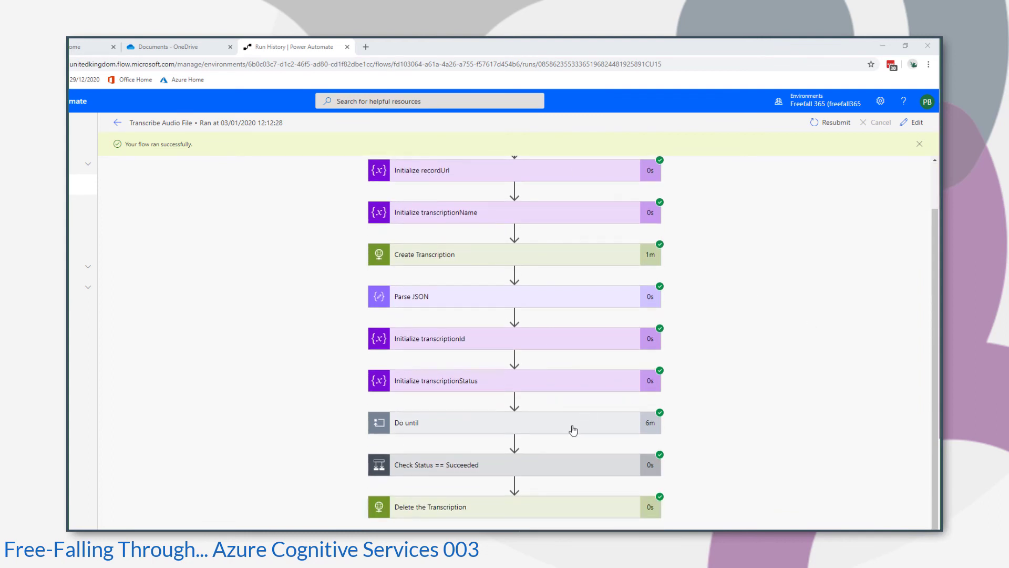
click(509, 423)
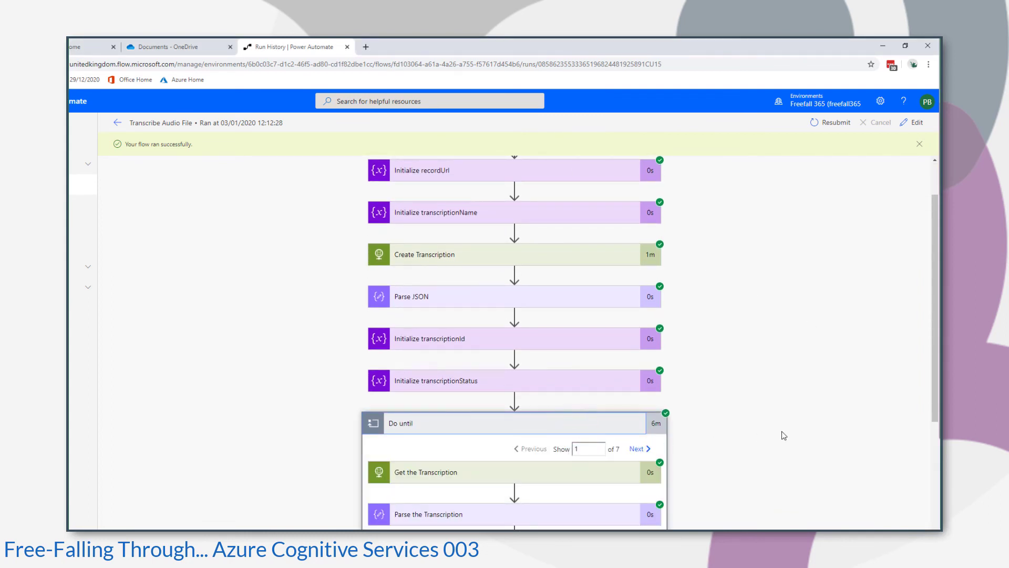
scroll(down, 3)
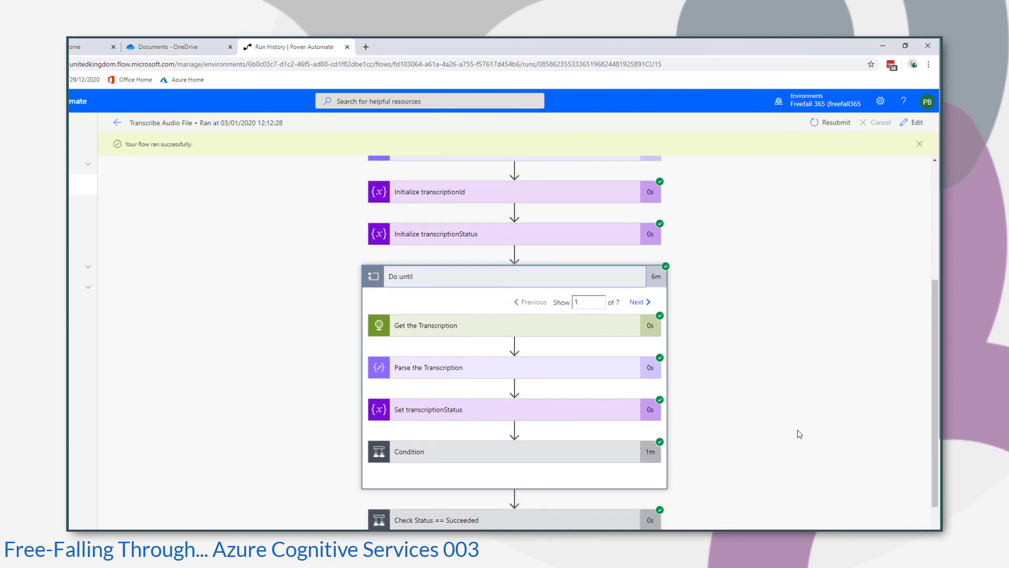
mouse_move(487, 330)
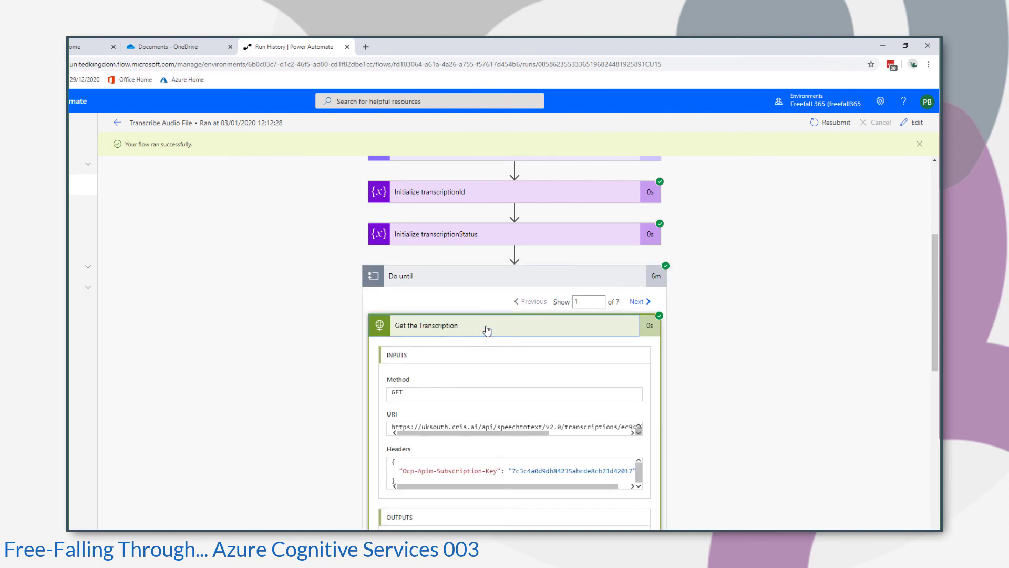
scroll(down, 3)
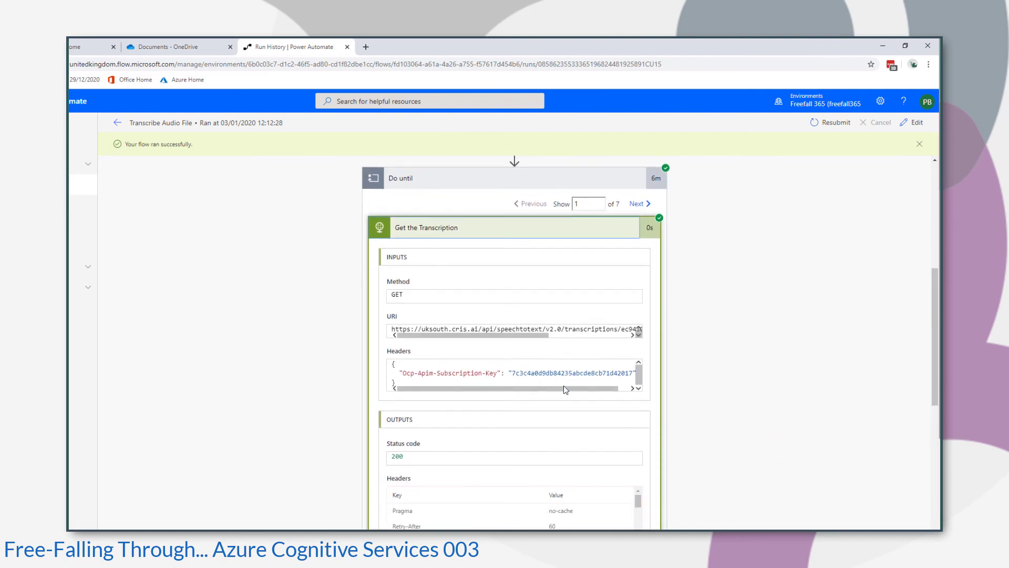
scroll(down, 3)
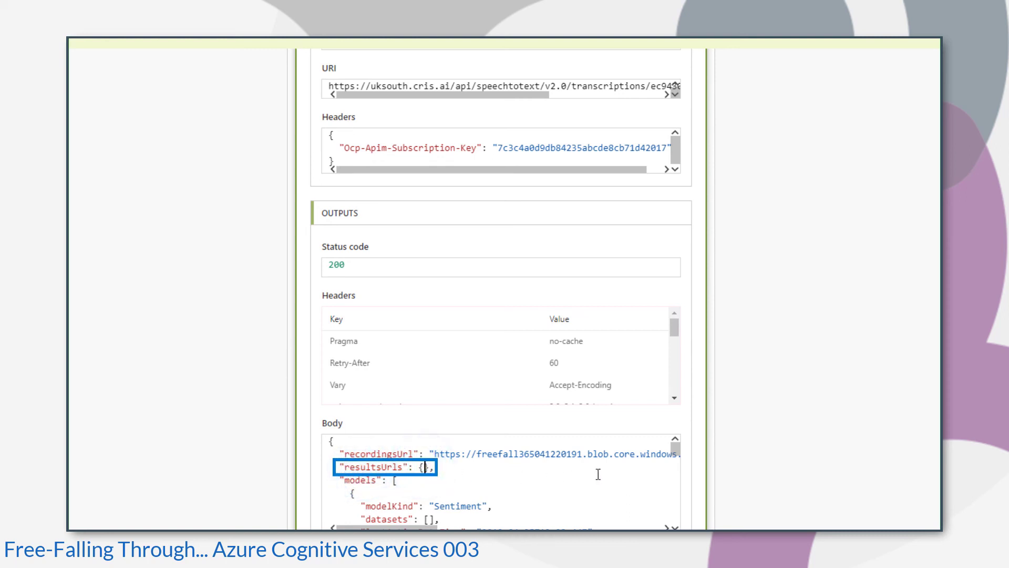
scroll(down, 3)
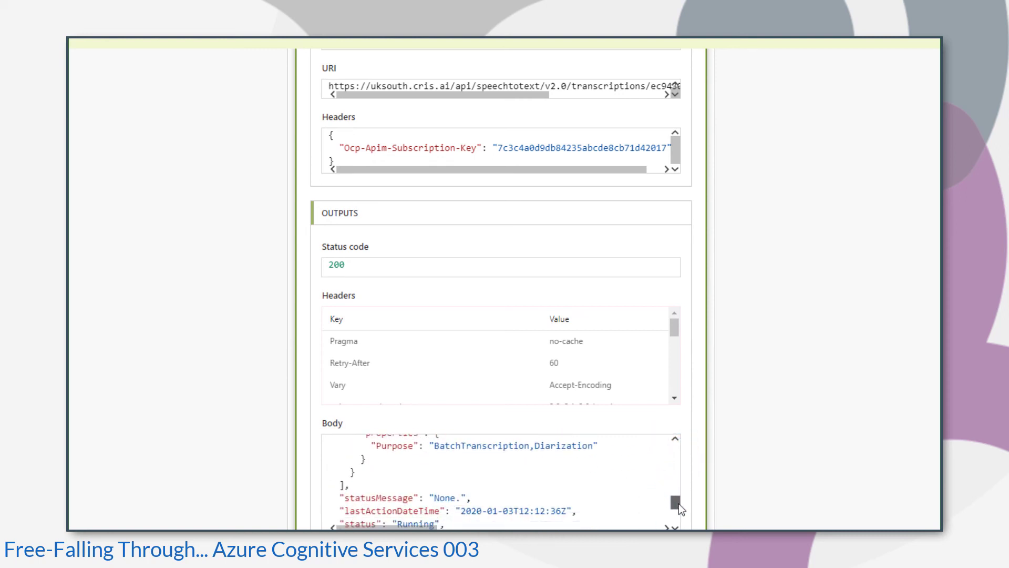
scroll(down, 3)
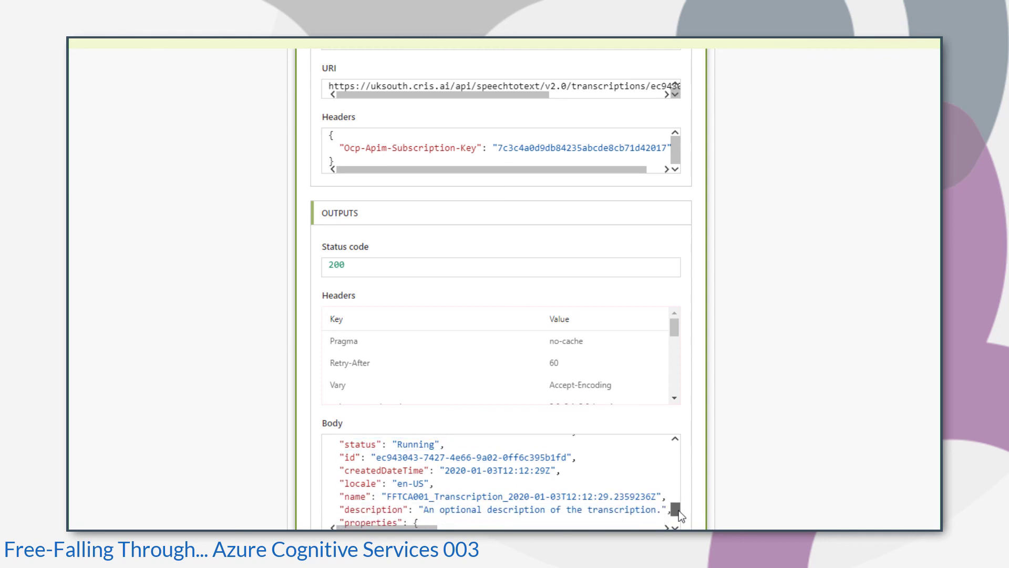
scroll(up, 3)
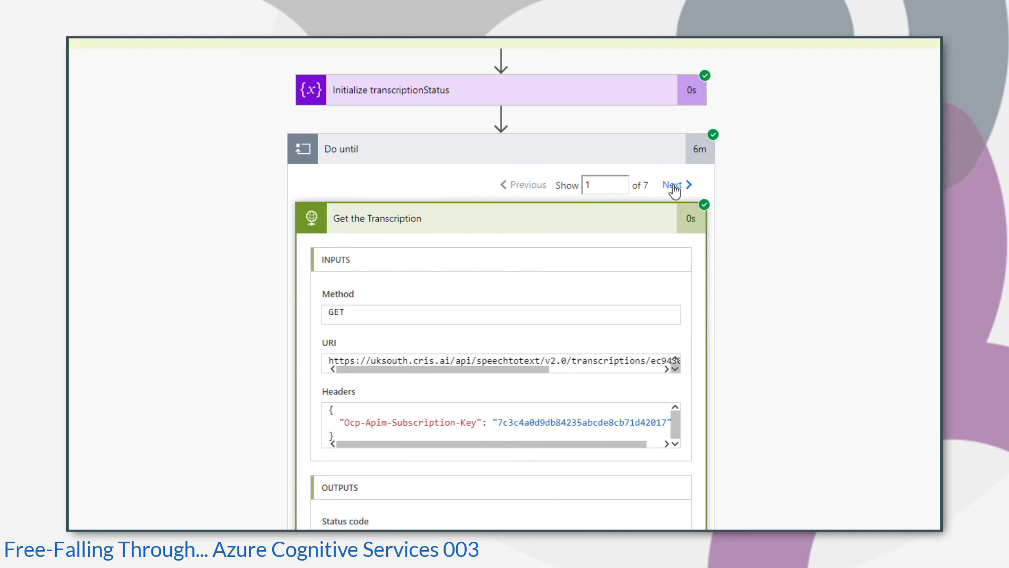
View the second loop iteration's transcription response body.
click(673, 185)
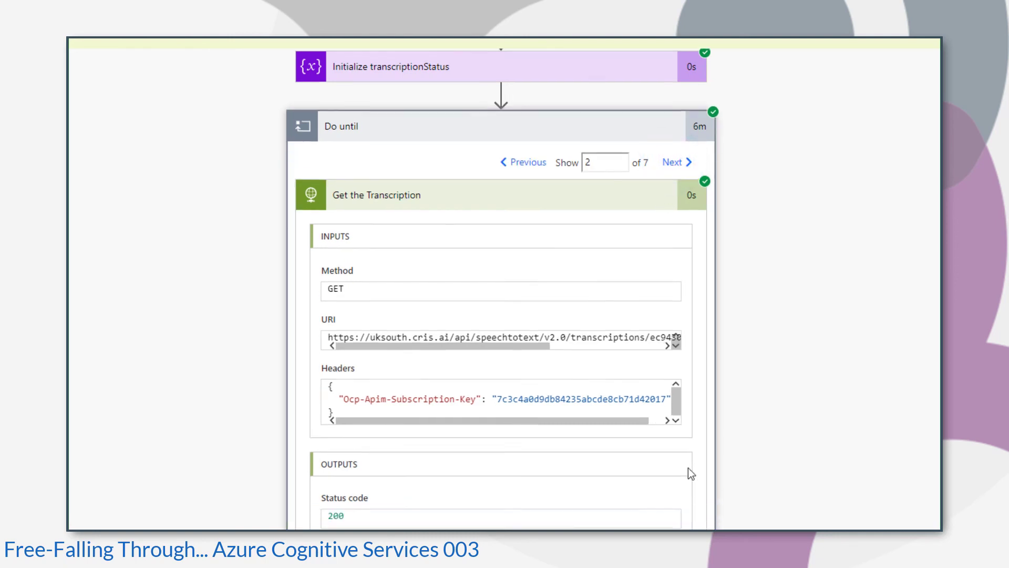
scroll(down, 3)
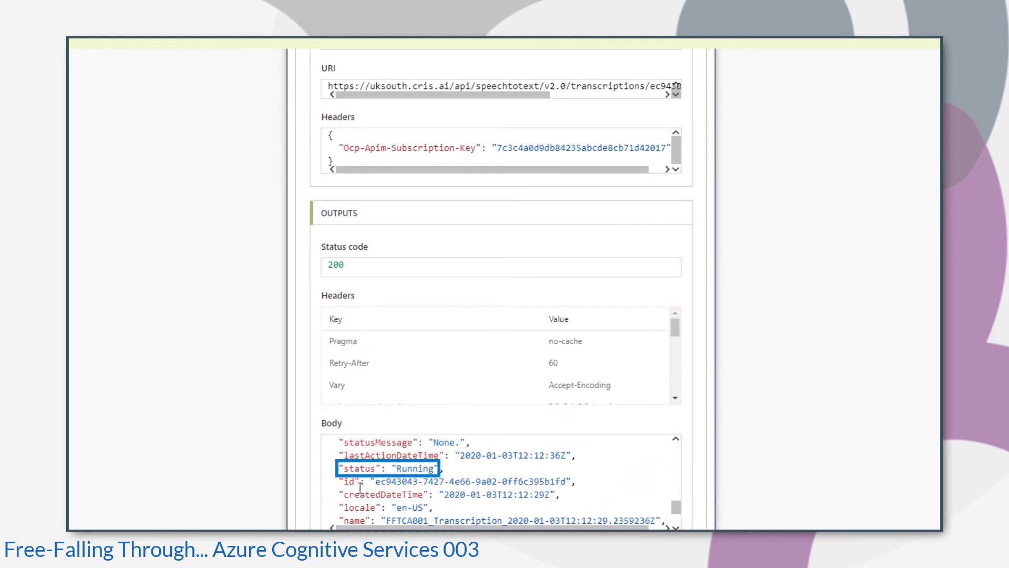
scroll(down, 3)
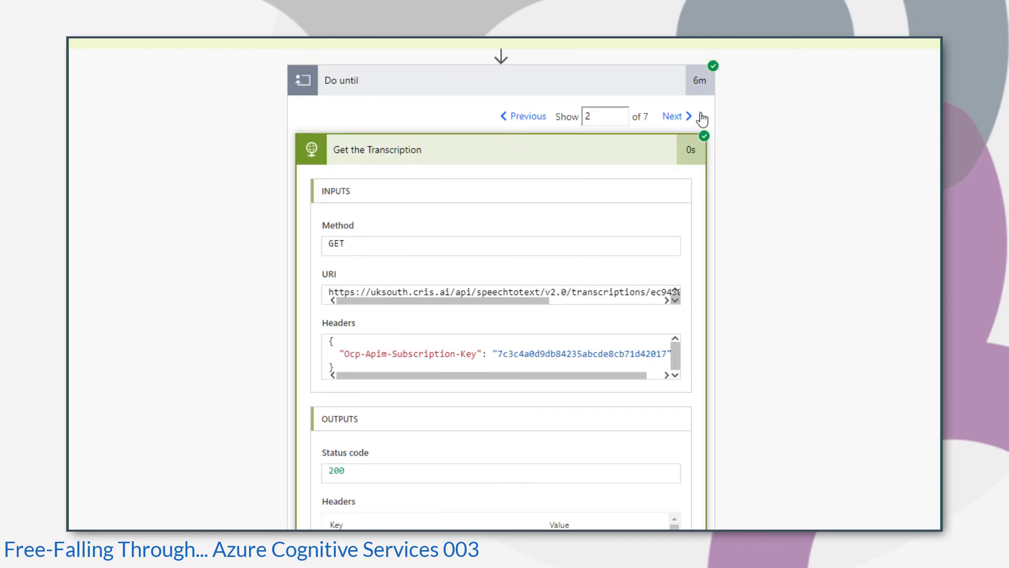
Advance to iteration 7 of 7, whose body shows Succeeded with channel result URLs.
click(675, 117)
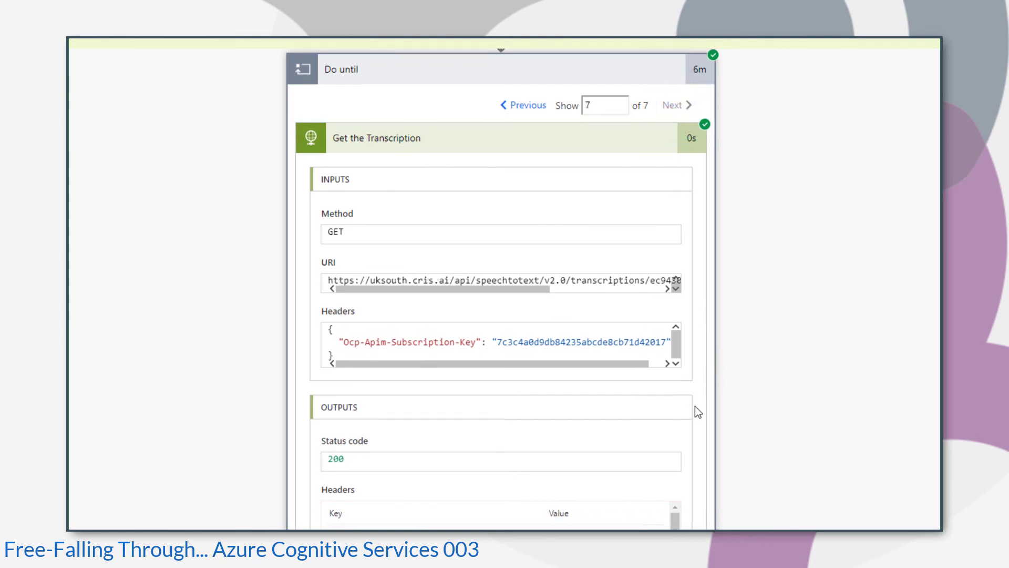
scroll(down, 3)
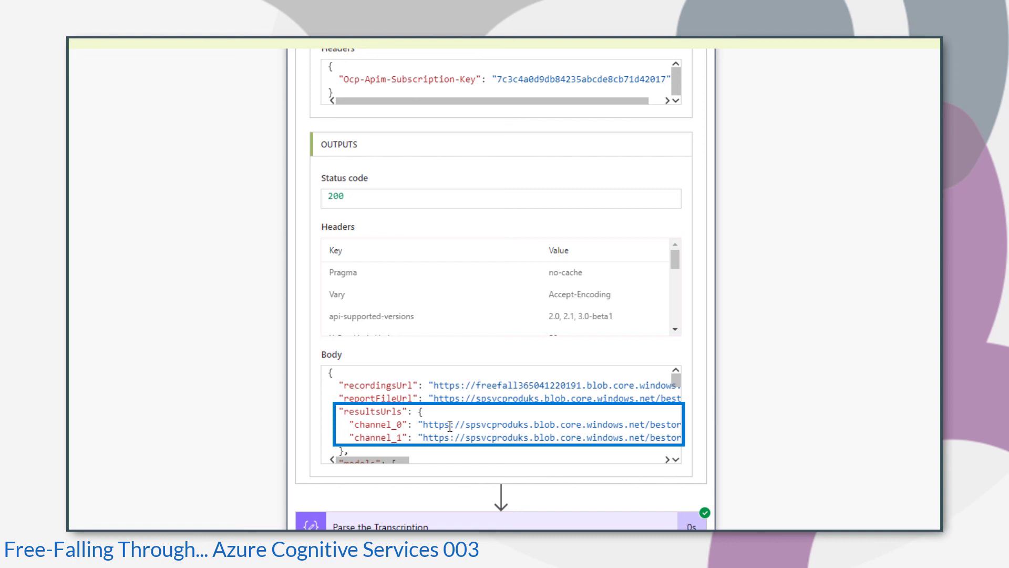
scroll(down, 3)
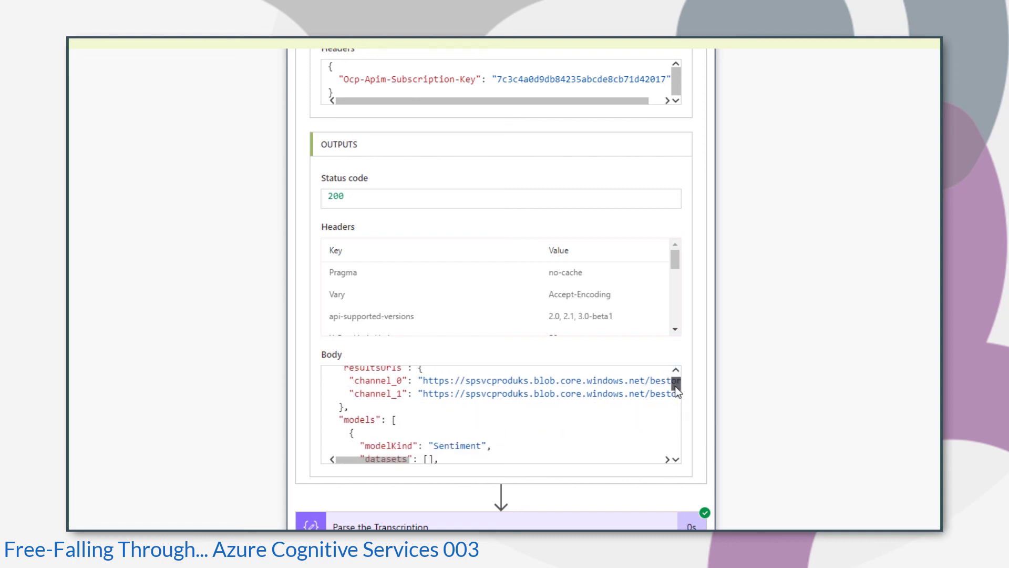
scroll(down, 3)
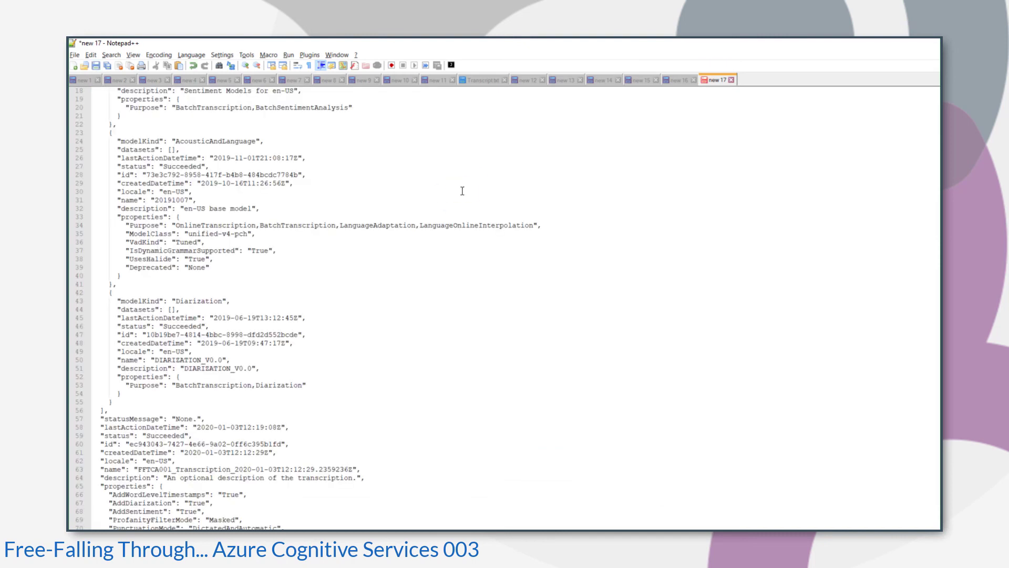
Show the 'new 17' JSON from the top with recordingsUrl, reportFileUrl and both channel URLs.
click(191, 53)
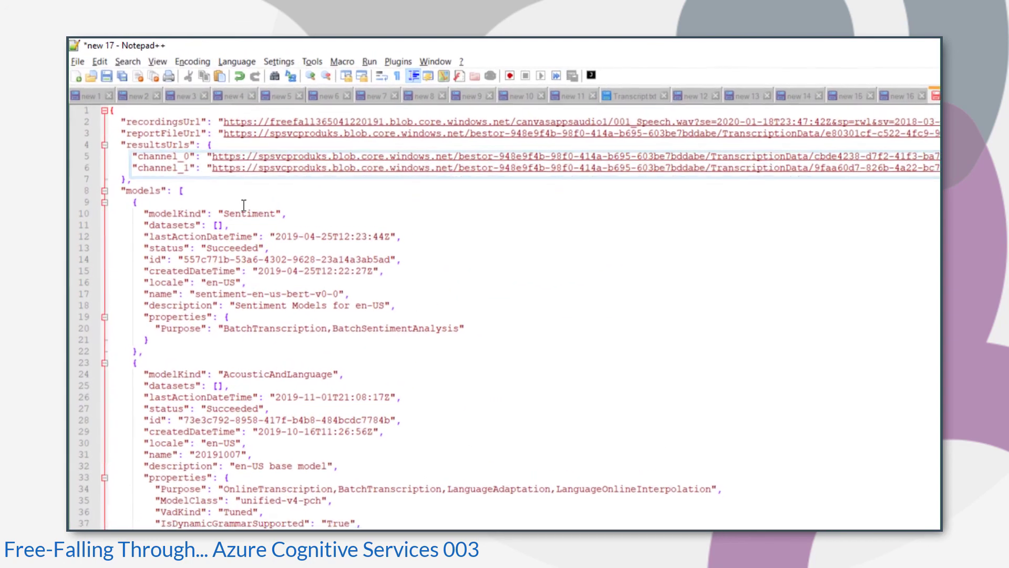
scroll(up, 3)
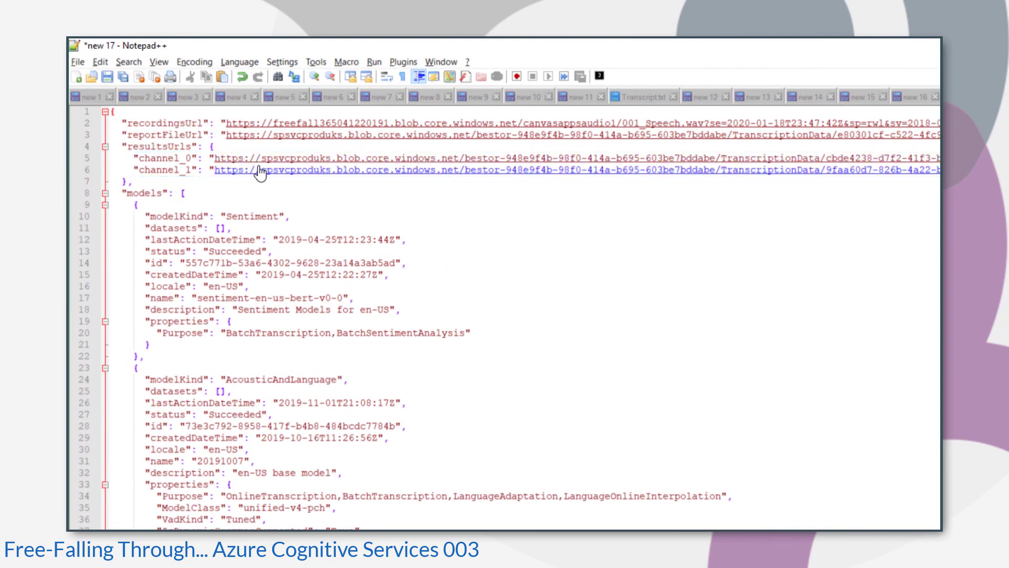